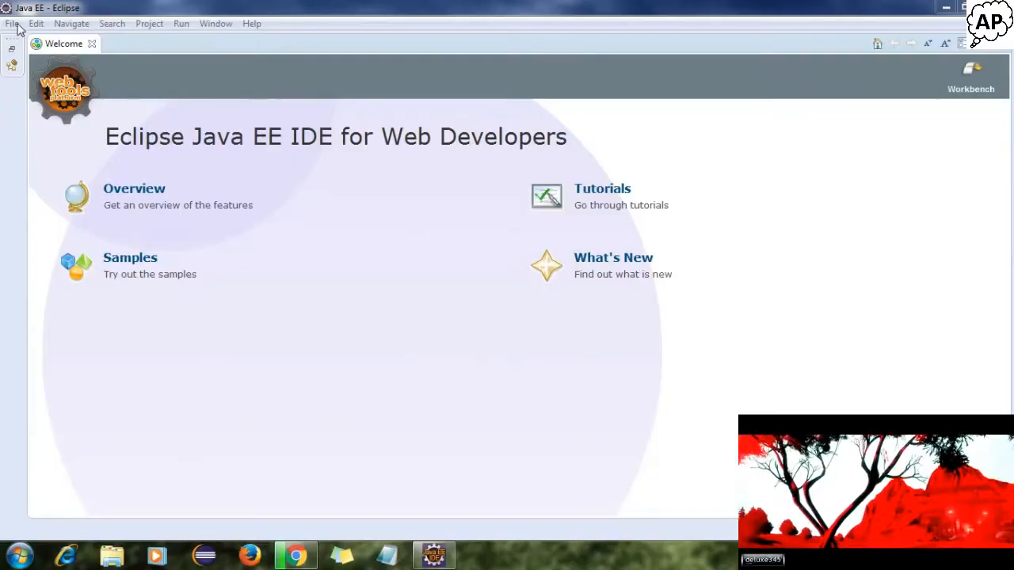
- Start a new Java Project and name it Gmail
click(13, 24)
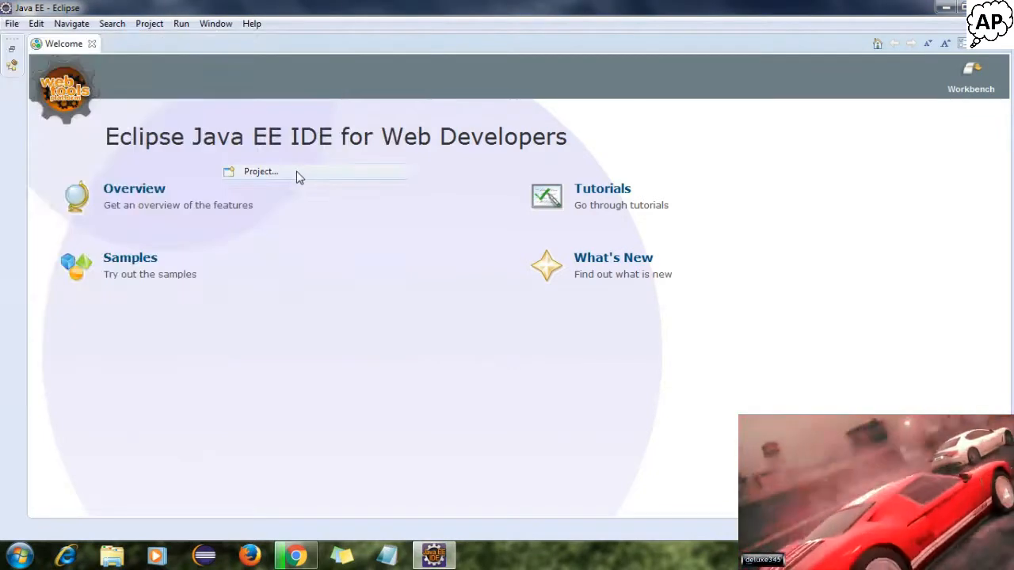
click(260, 171)
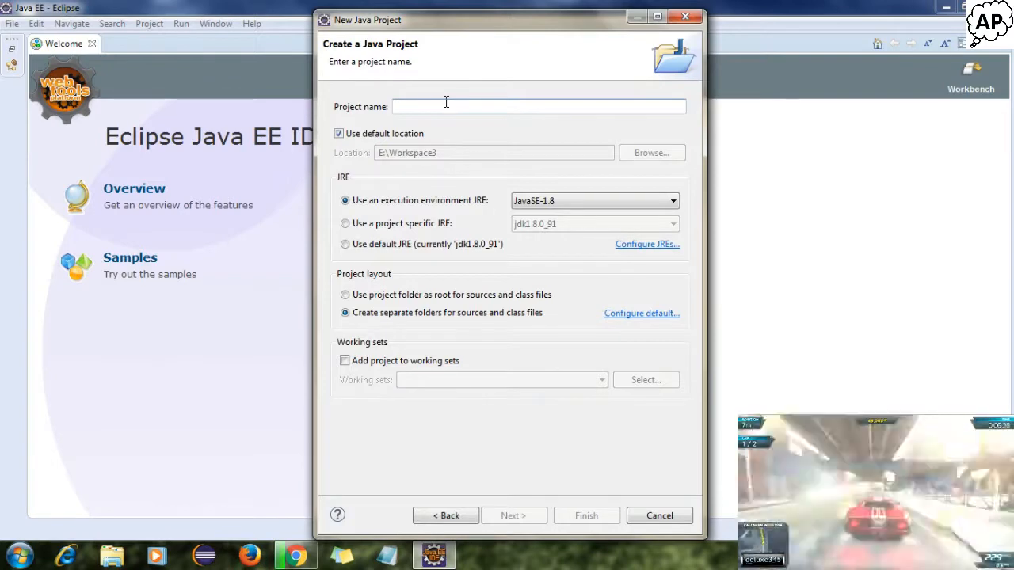
text(Gma)
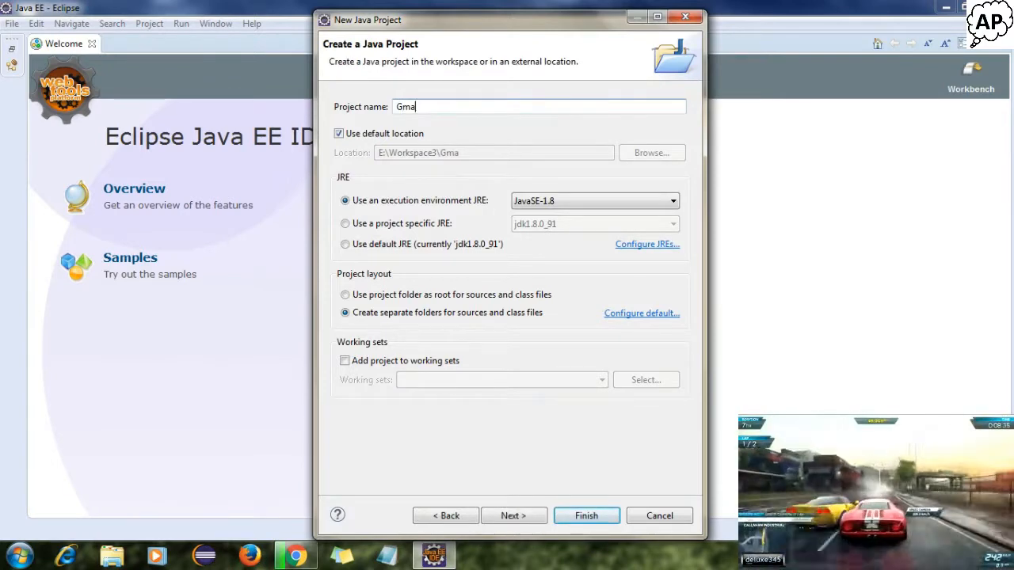
text(il)
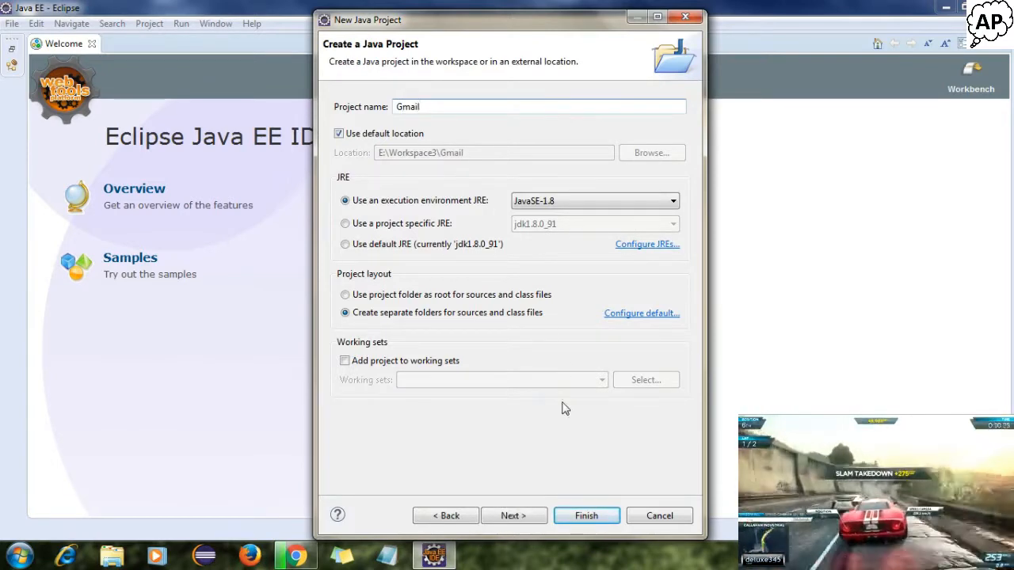
- Finish creating the Gmail project and accept switching to the Java perspective
click(586, 516)
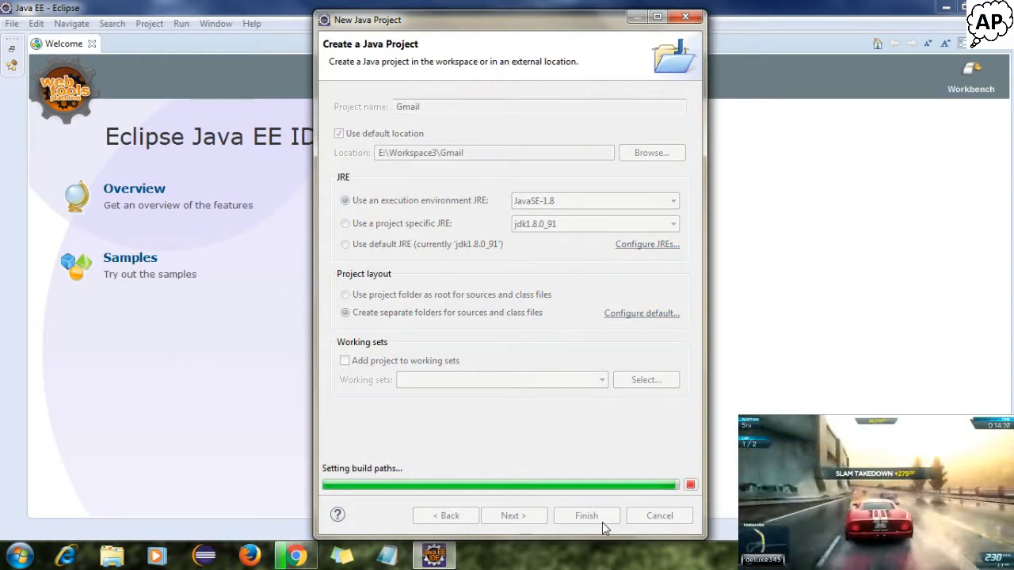
click(586, 517)
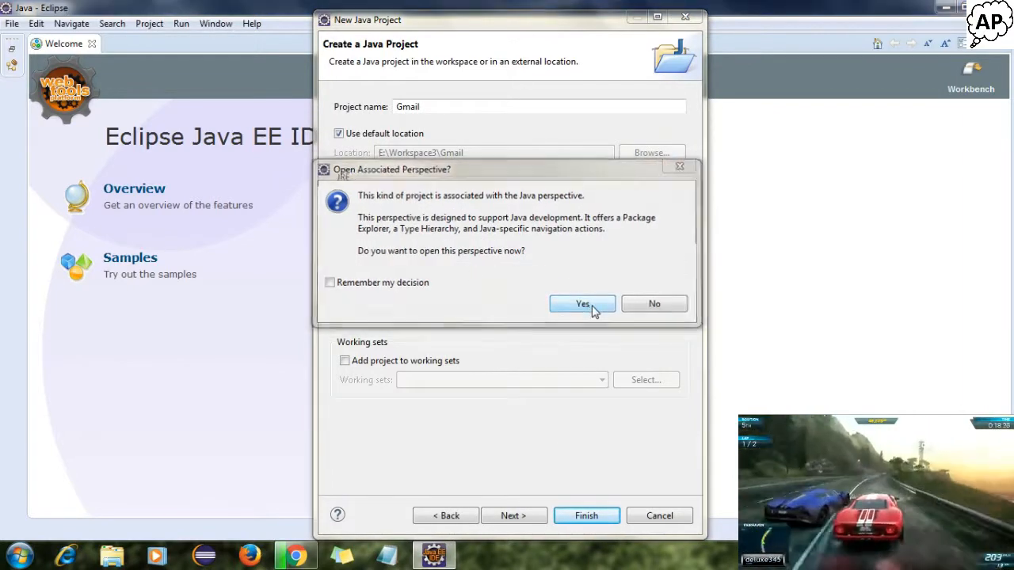
click(582, 304)
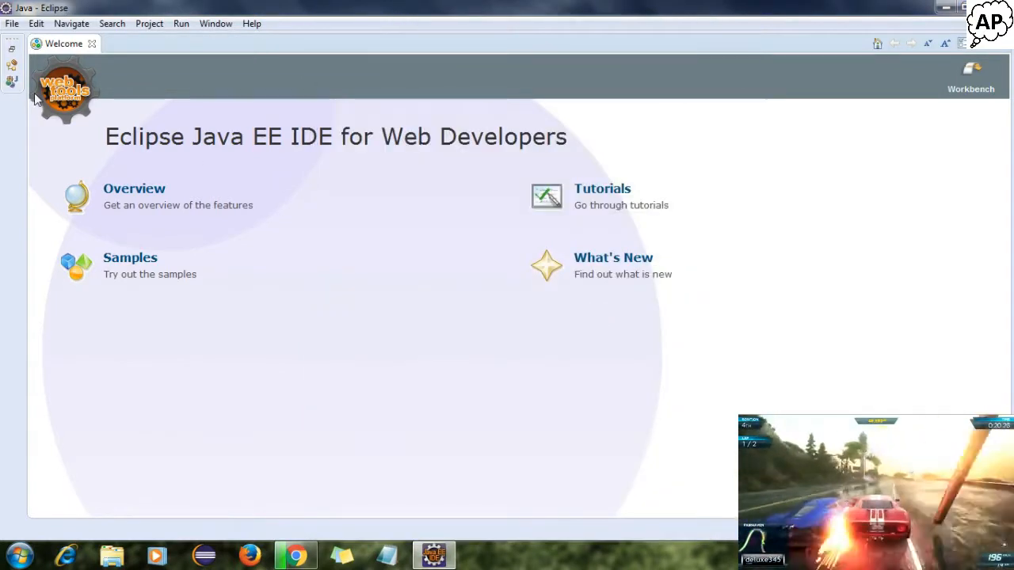
mouse_move(13, 65)
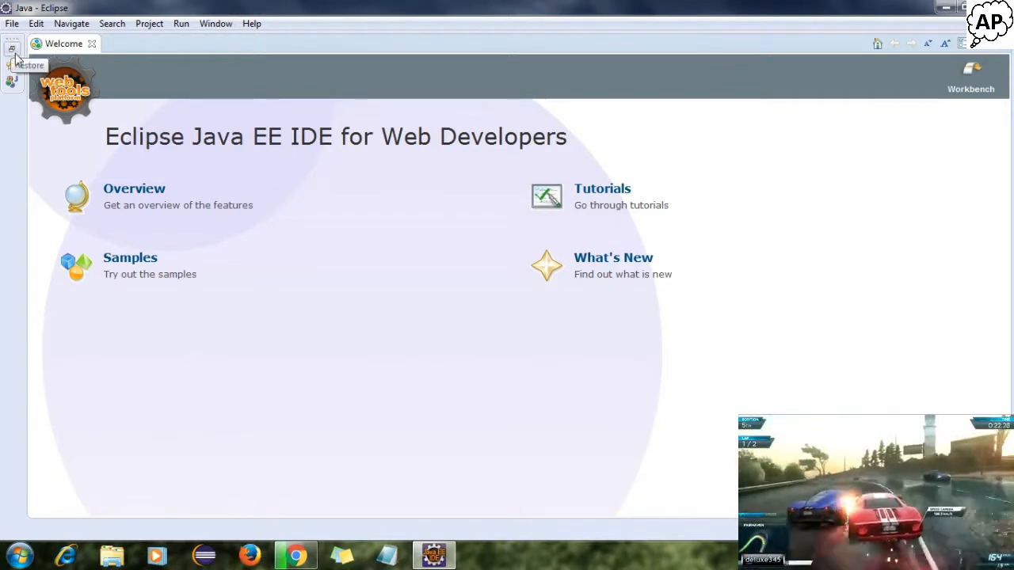
- Restore the workbench and expand the Gmail project, collapsing the JRE System Library
click(13, 51)
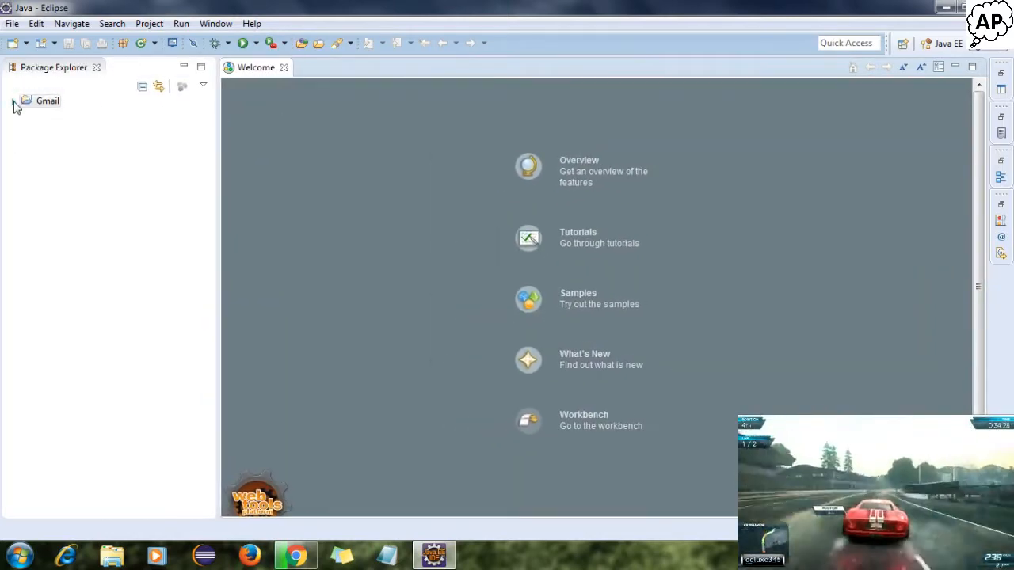
click(12, 101)
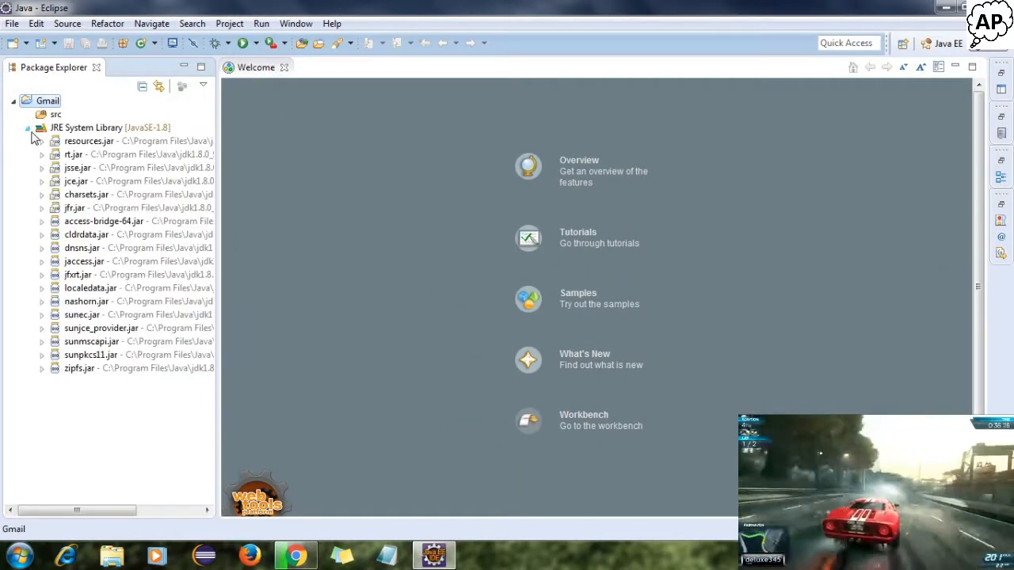
click(56, 115)
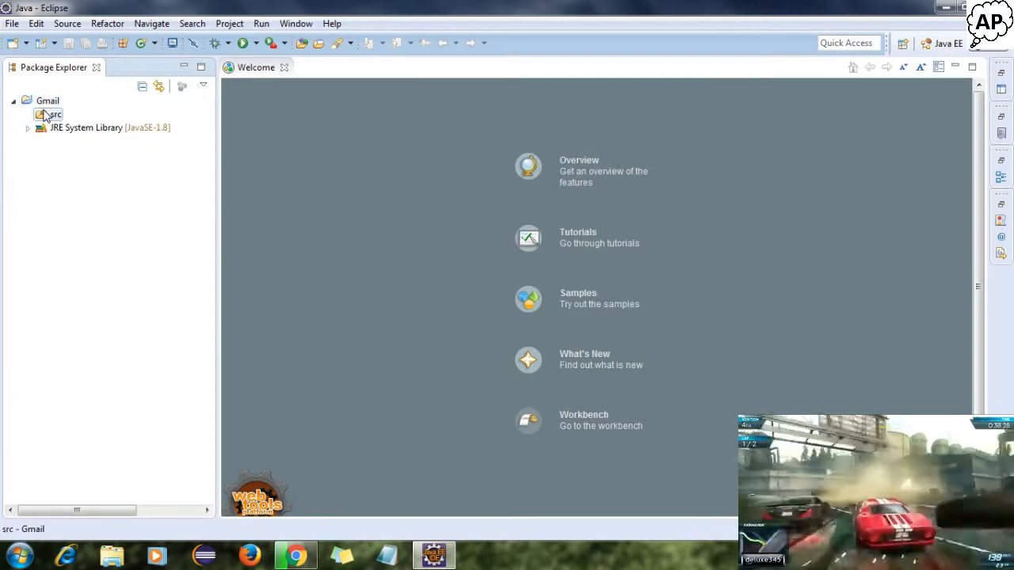
mouse_move(123, 44)
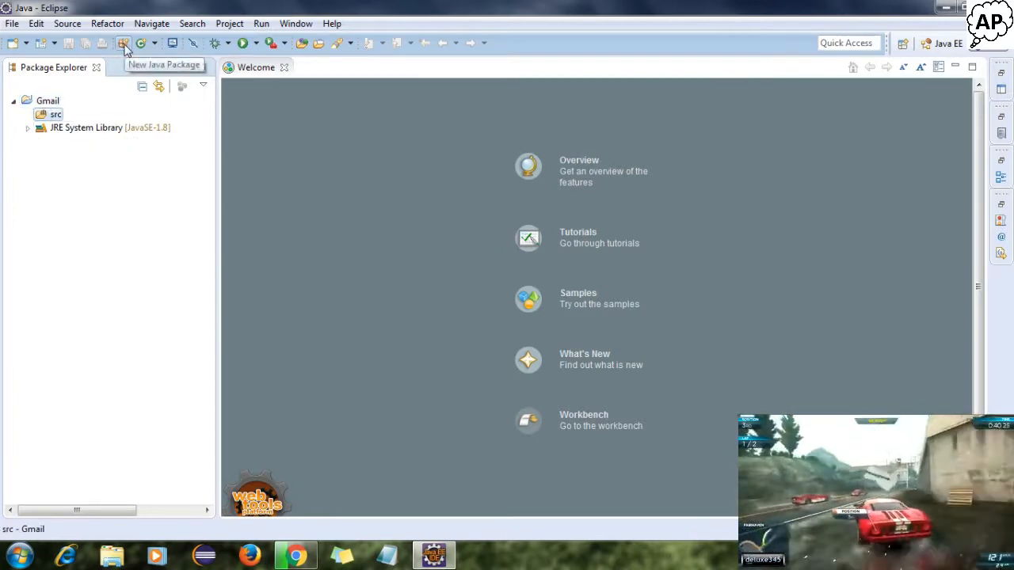
- Create the package com.gmail.scripts in src
click(123, 44)
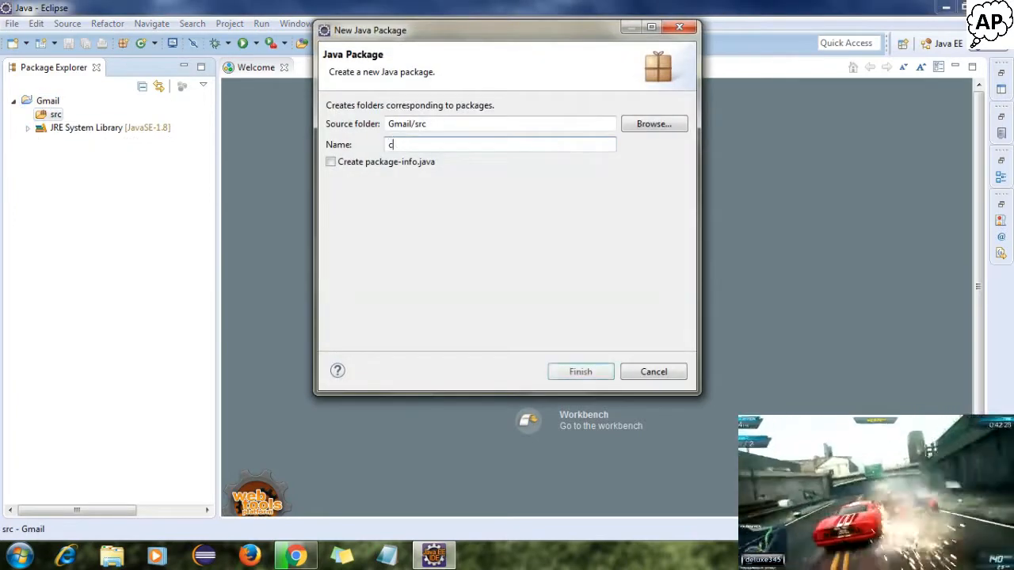
text(dom.)
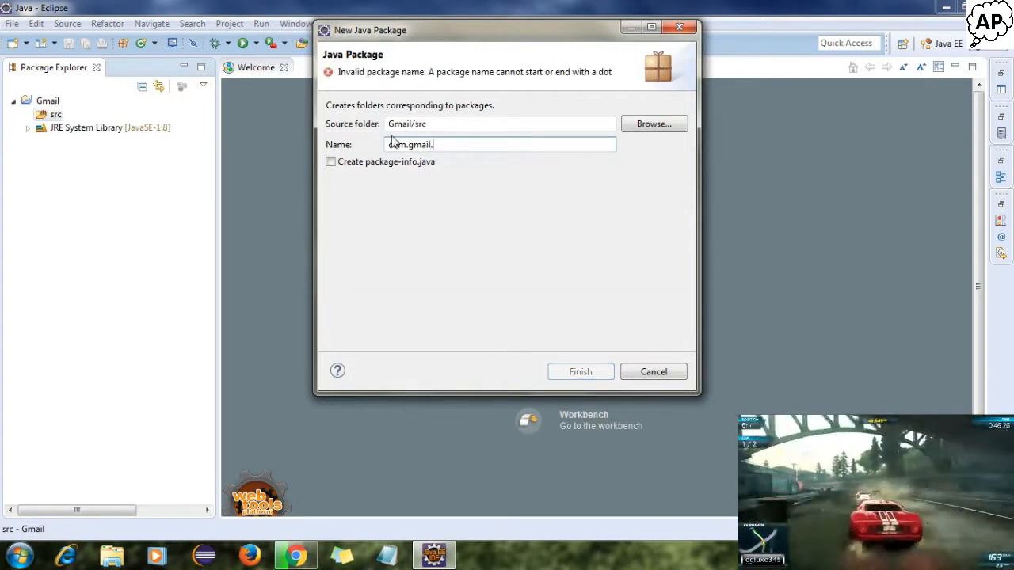
text(scripts)
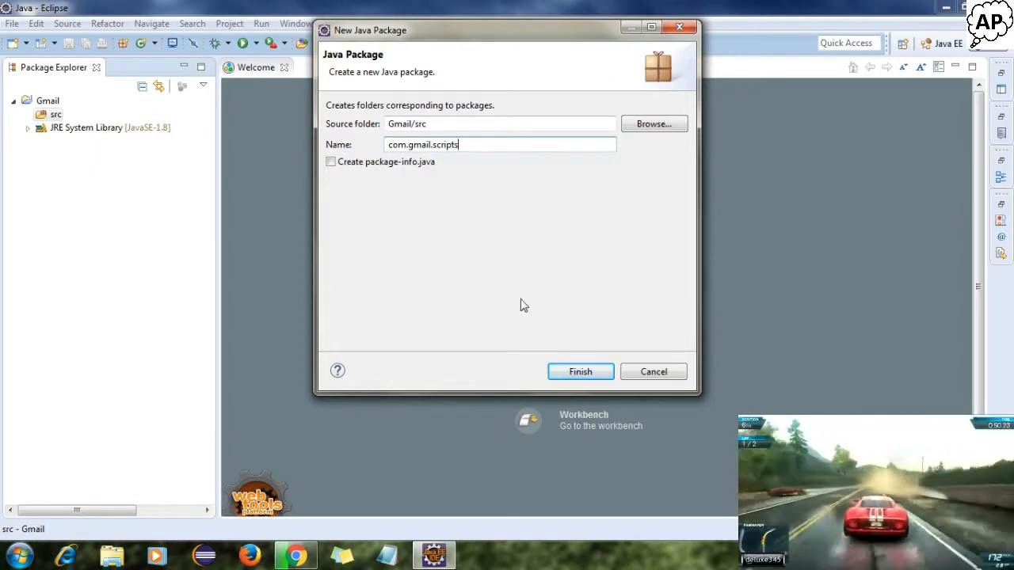
click(580, 371)
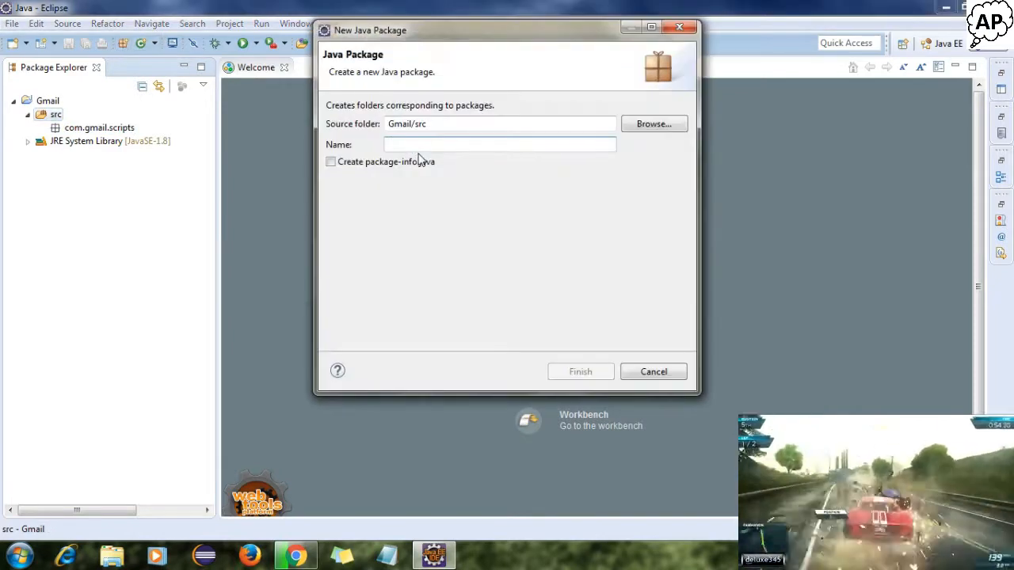
- Create the package com.gmail.pom in src
text(com)
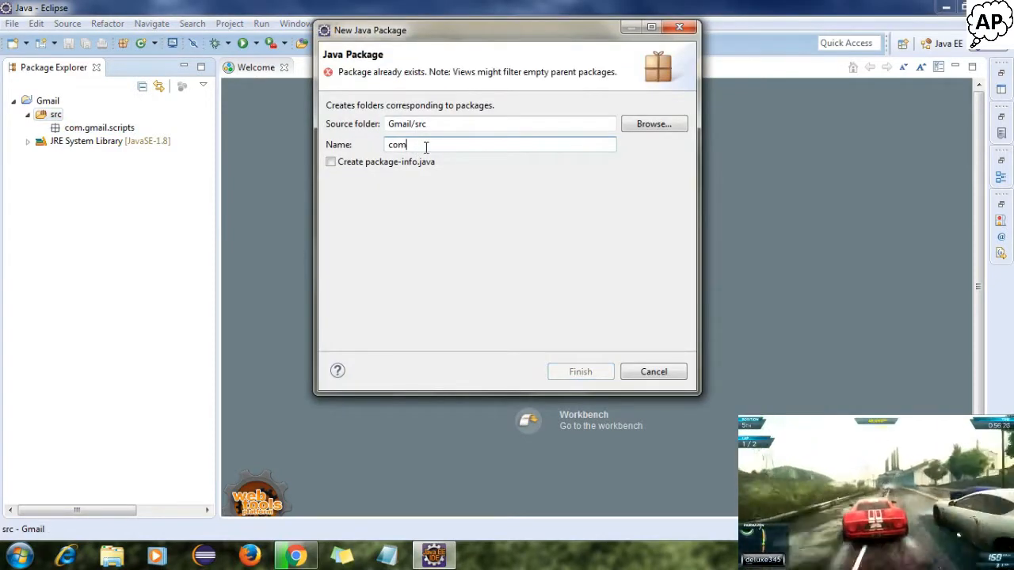
text(.gmail.)
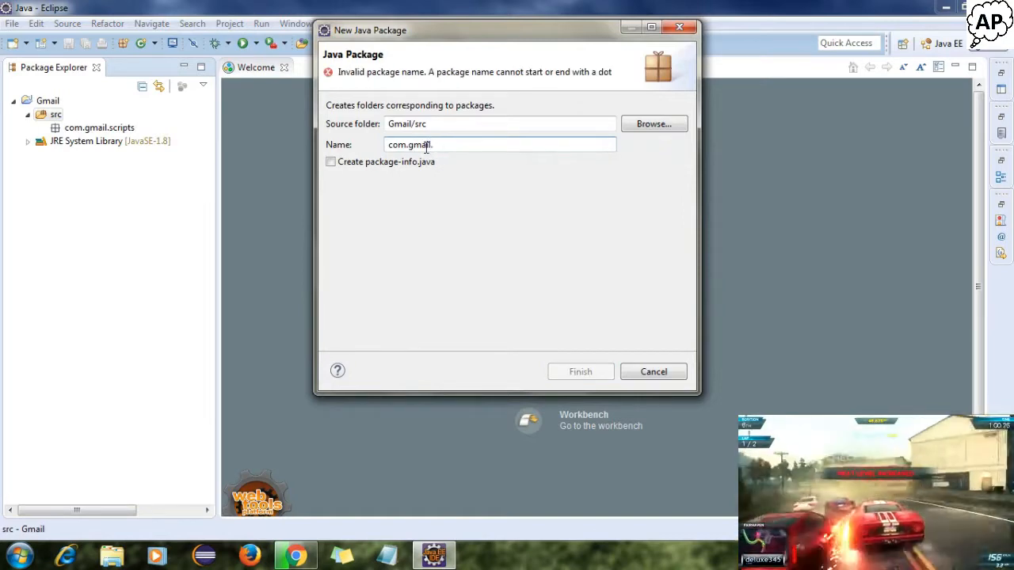
text(pom)
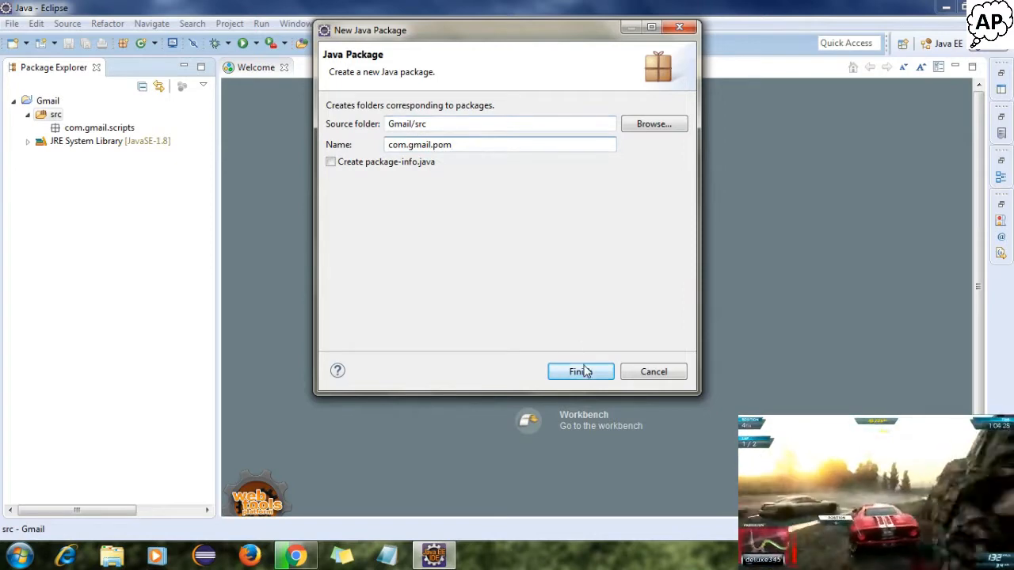
click(580, 370)
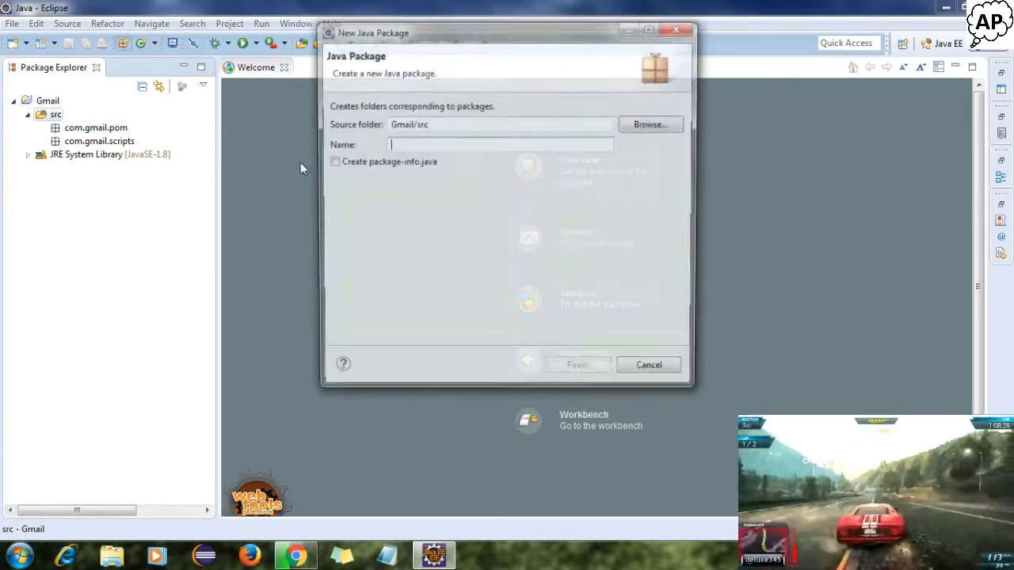
- Create the package com.gmail.generic in src
text(com)
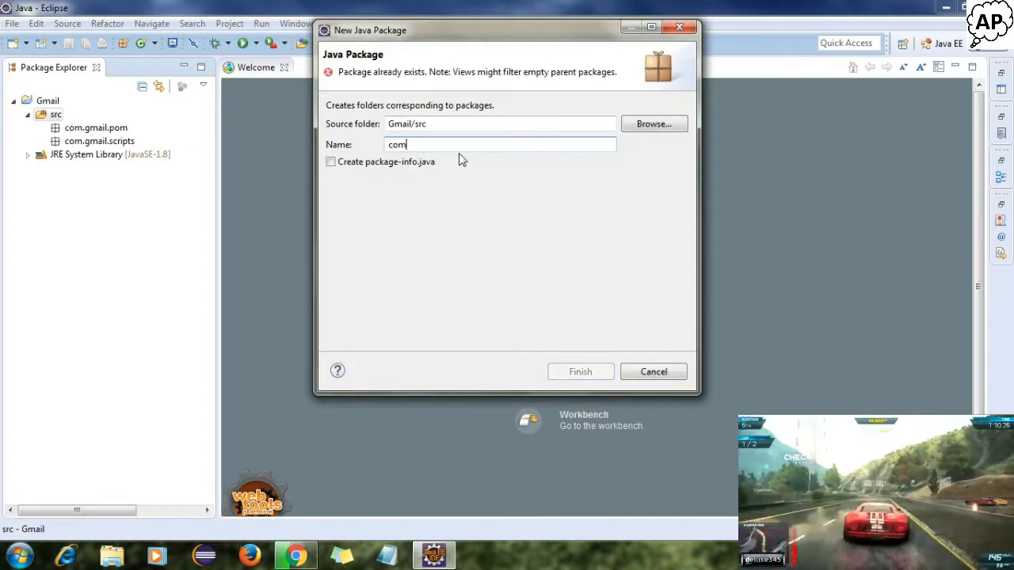
text(.g)
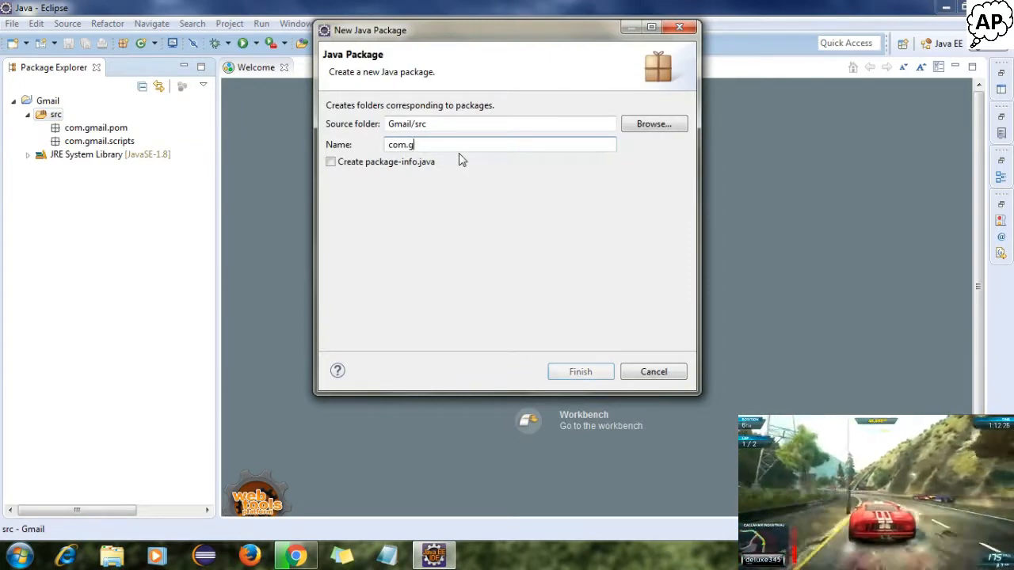
text(mail.generic)
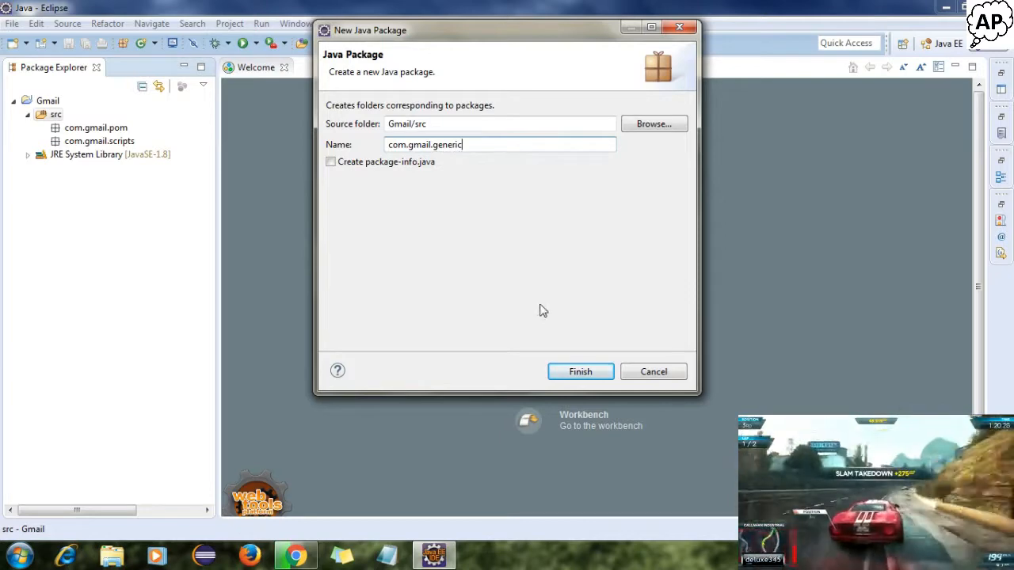
click(580, 371)
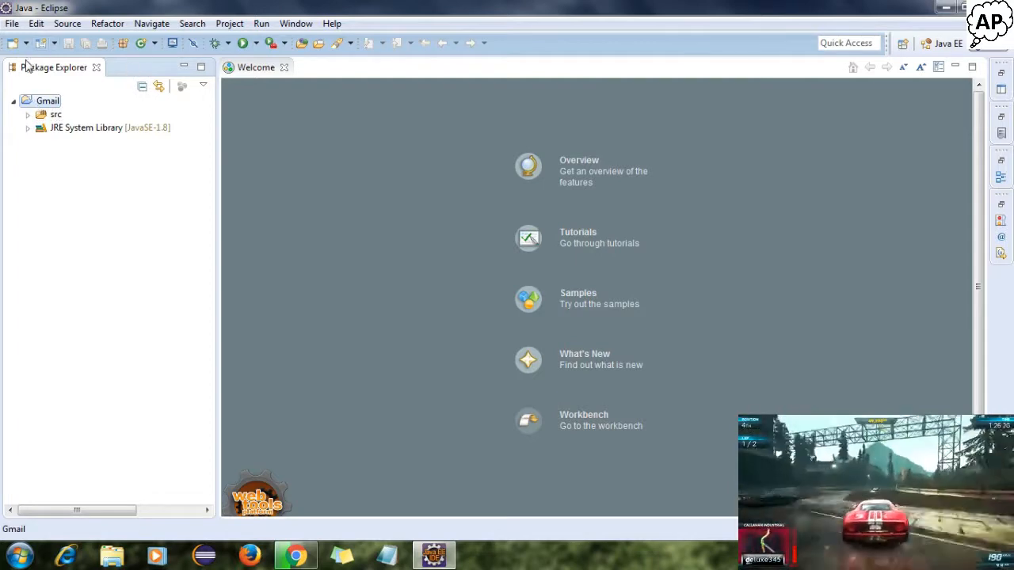
- Create a Screenshots folder in the Gmail project
click(14, 43)
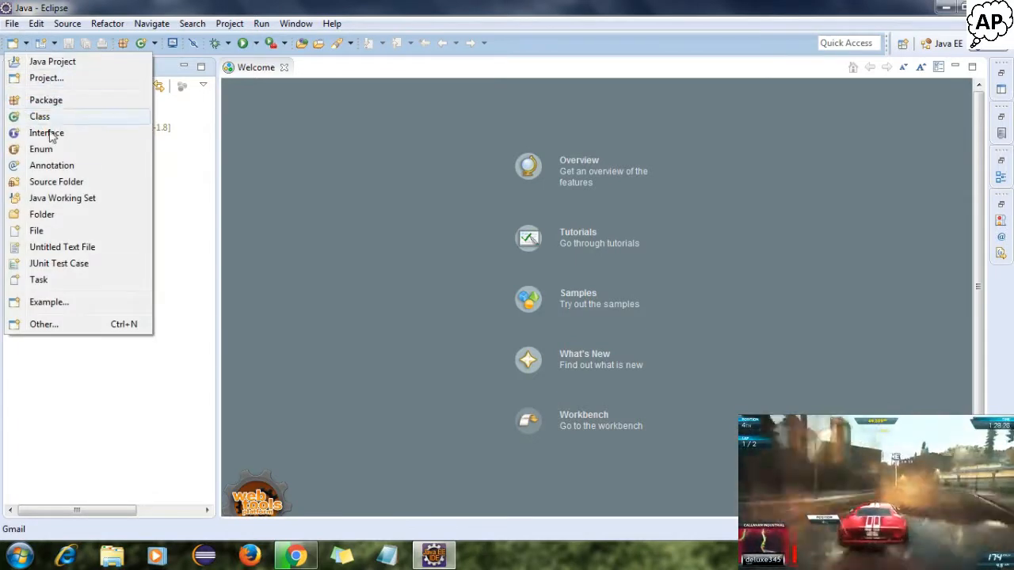
click(41, 214)
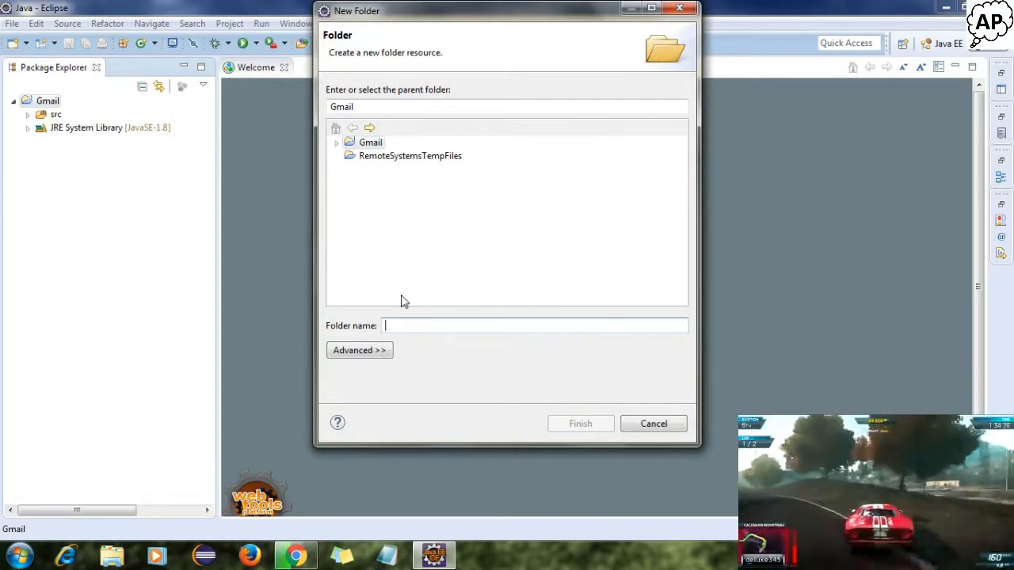
text(Screensh)
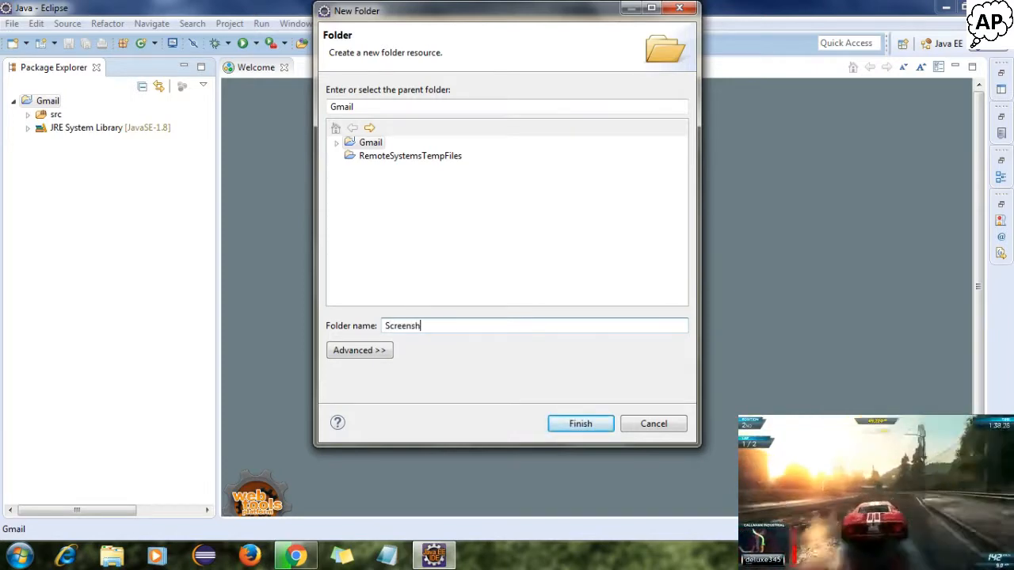
text(ots)
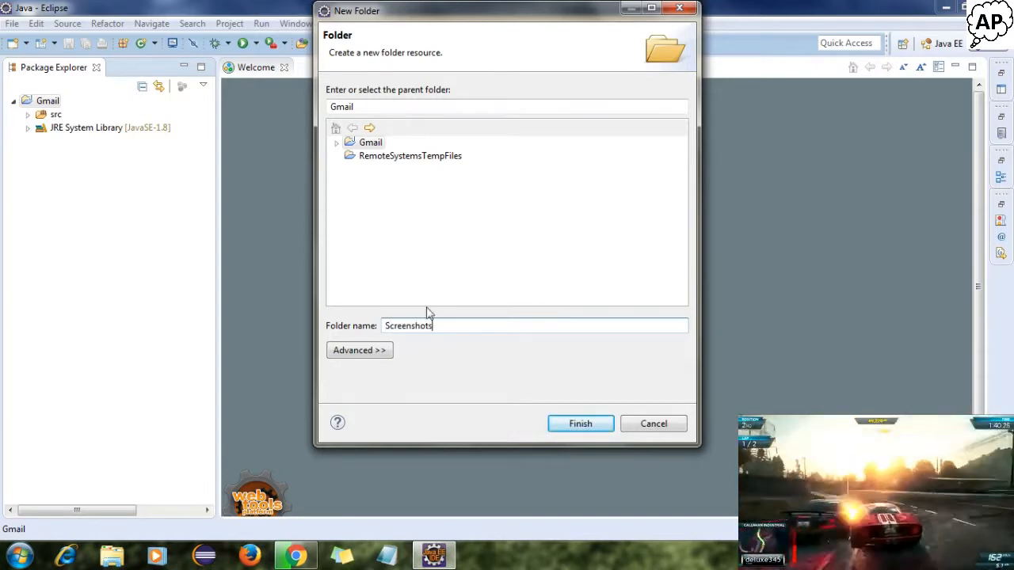
click(580, 423)
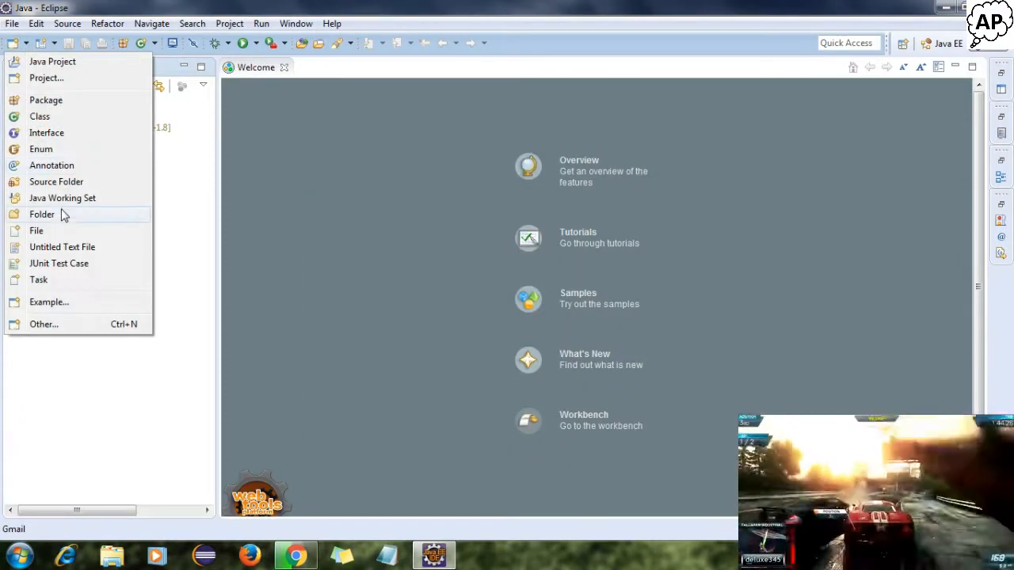
- Create an External Inputs folder in the Gmail project
click(41, 214)
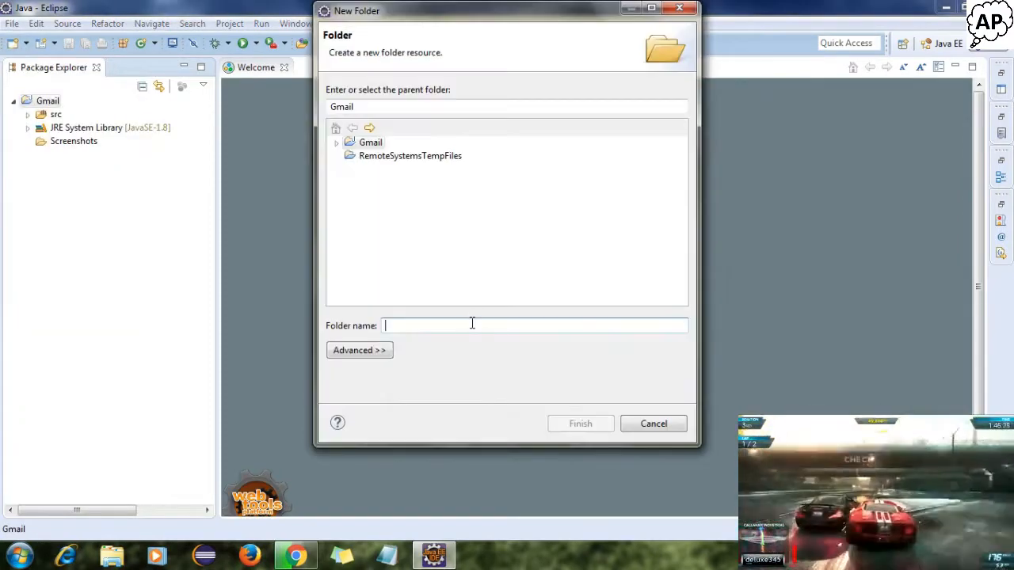
text(Ex)
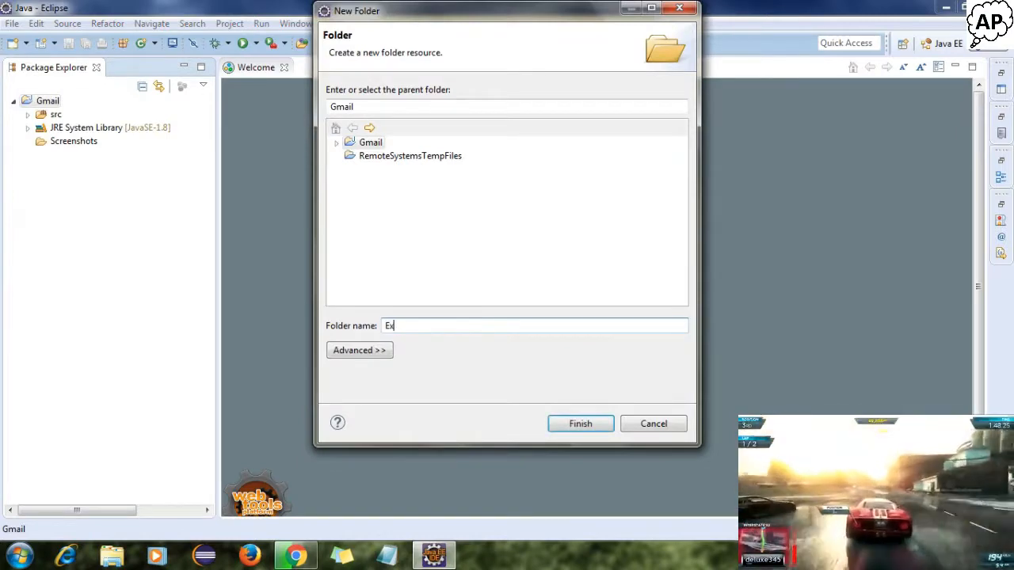
text(External)
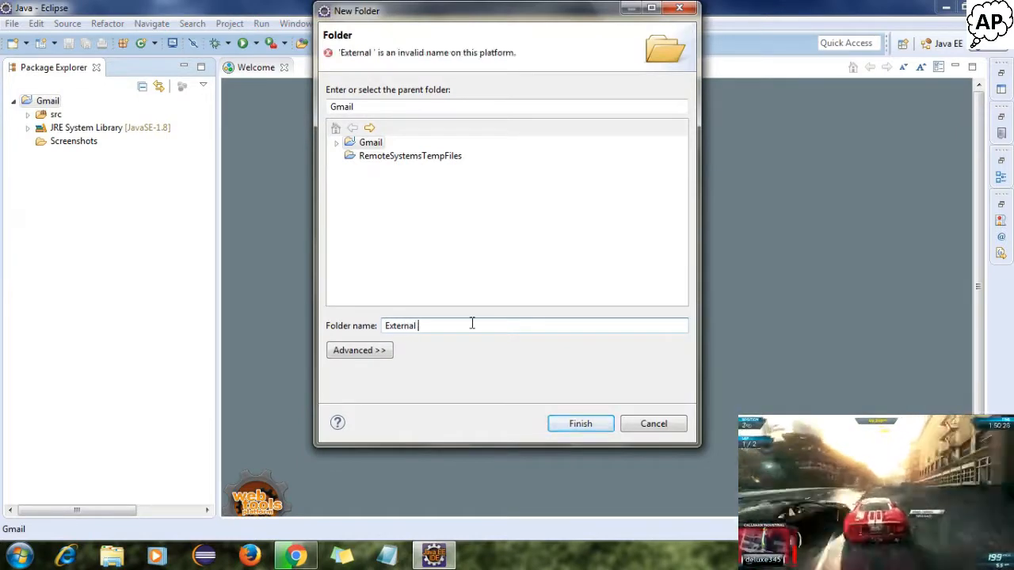
text(data)
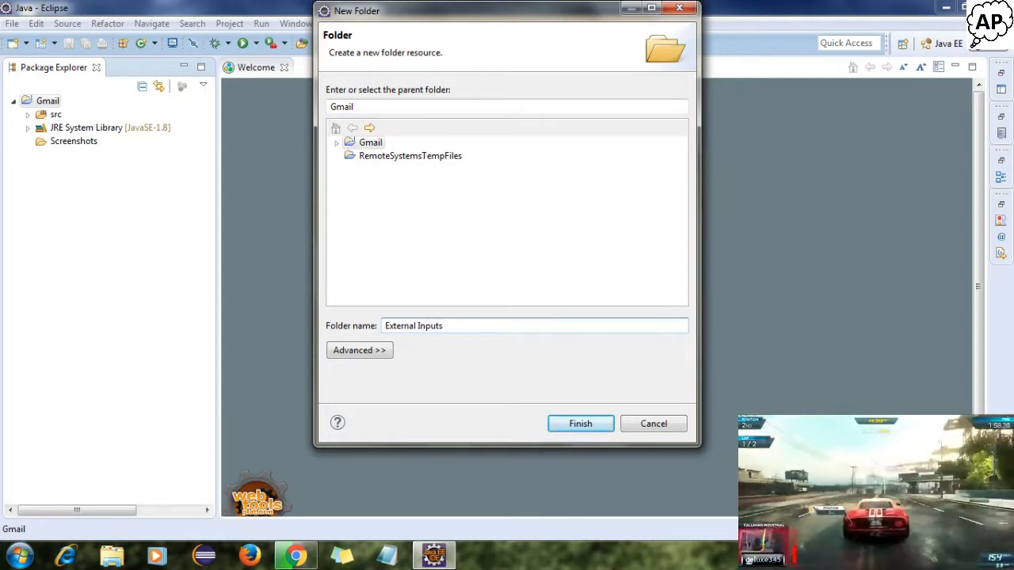
click(580, 423)
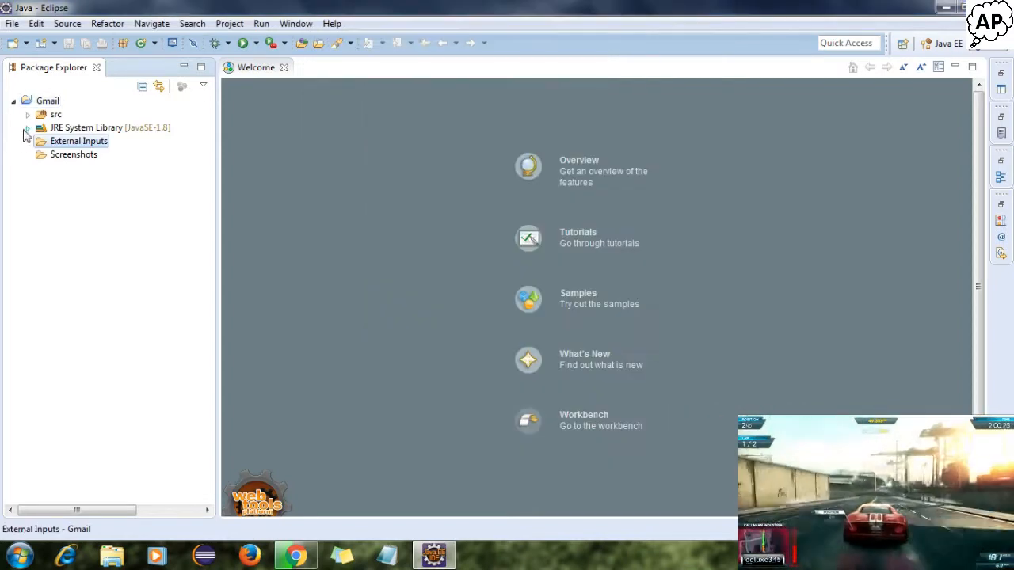
- Create a Selenium Jar files folder in the Gmail project
click(48, 102)
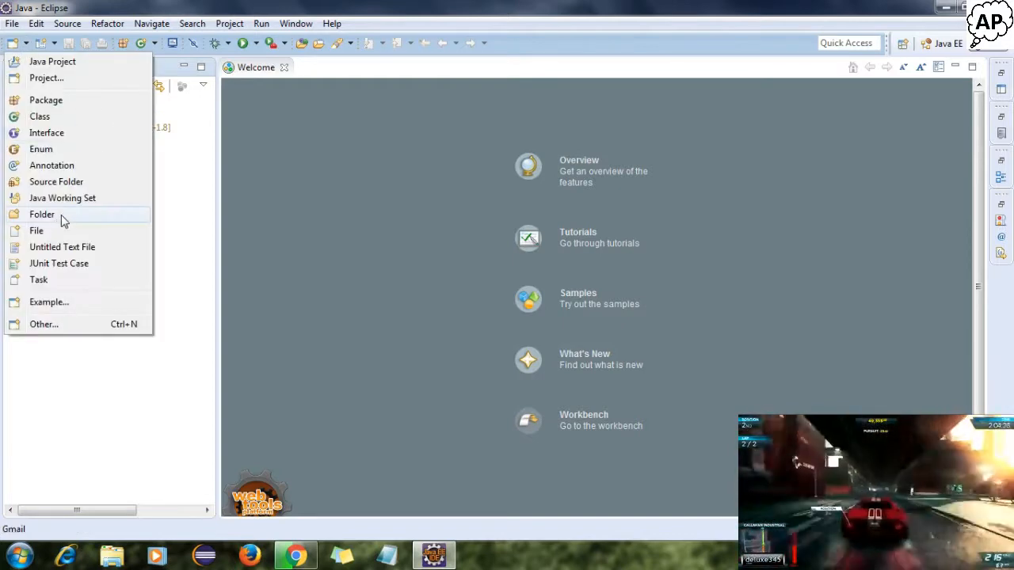
click(41, 215)
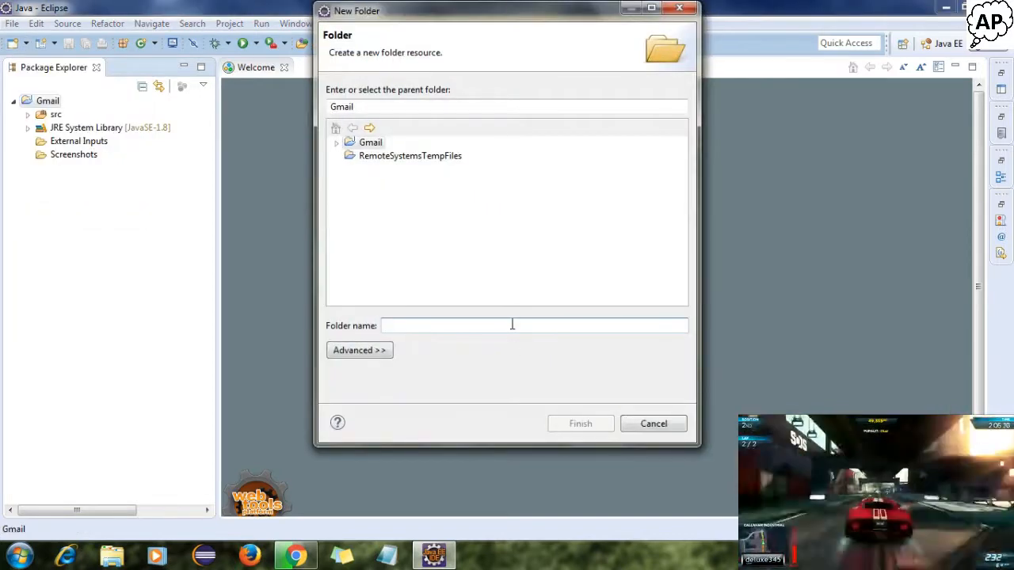
text(Jar files)
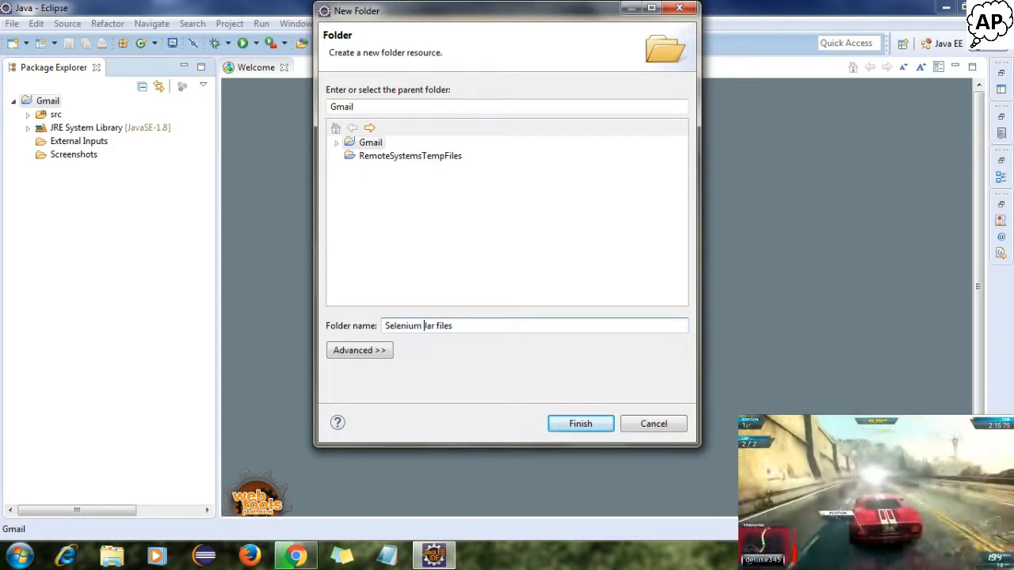
click(580, 423)
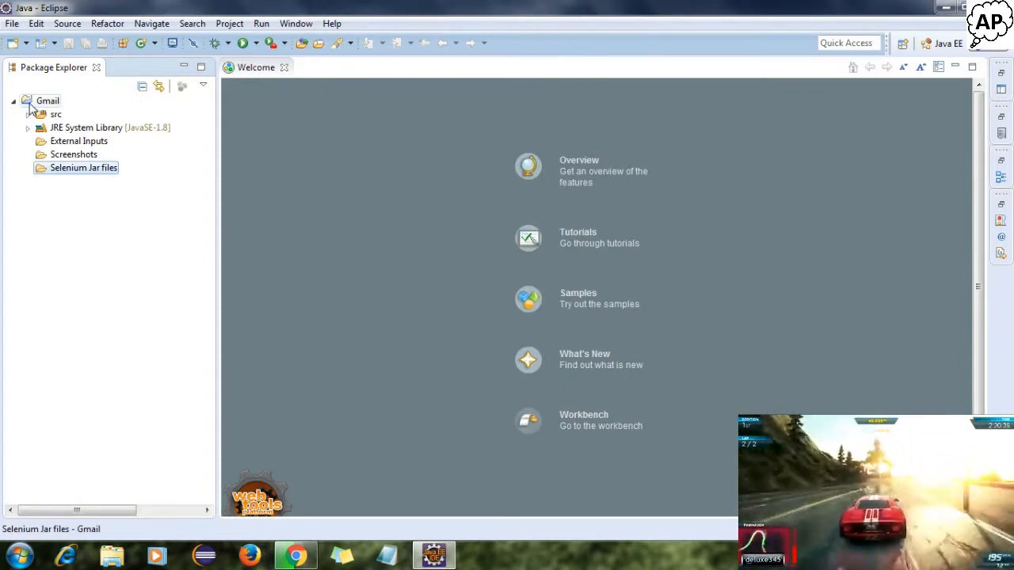
- Expand src and select the com.gmail.scripts package
click(28, 114)
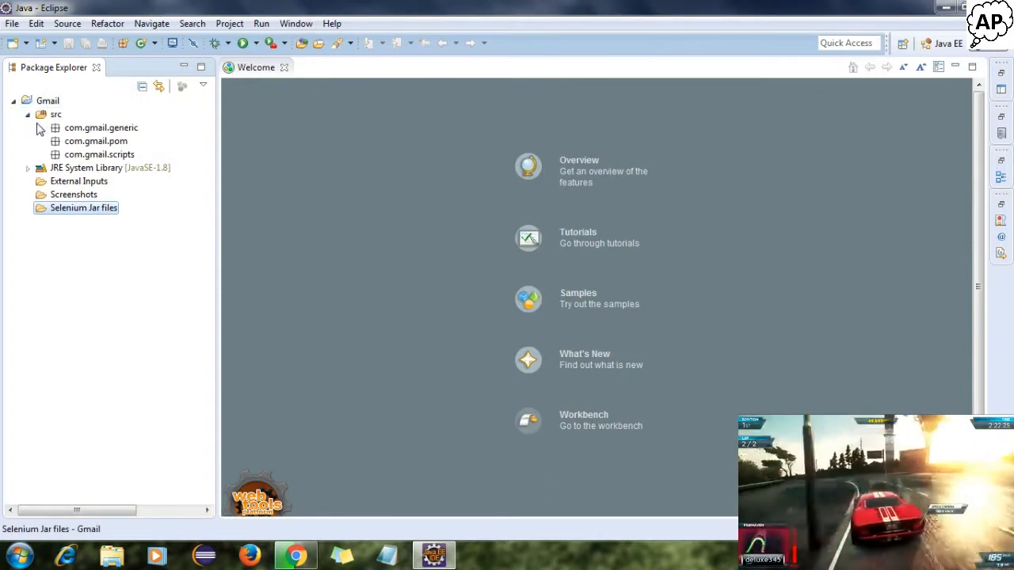
click(100, 155)
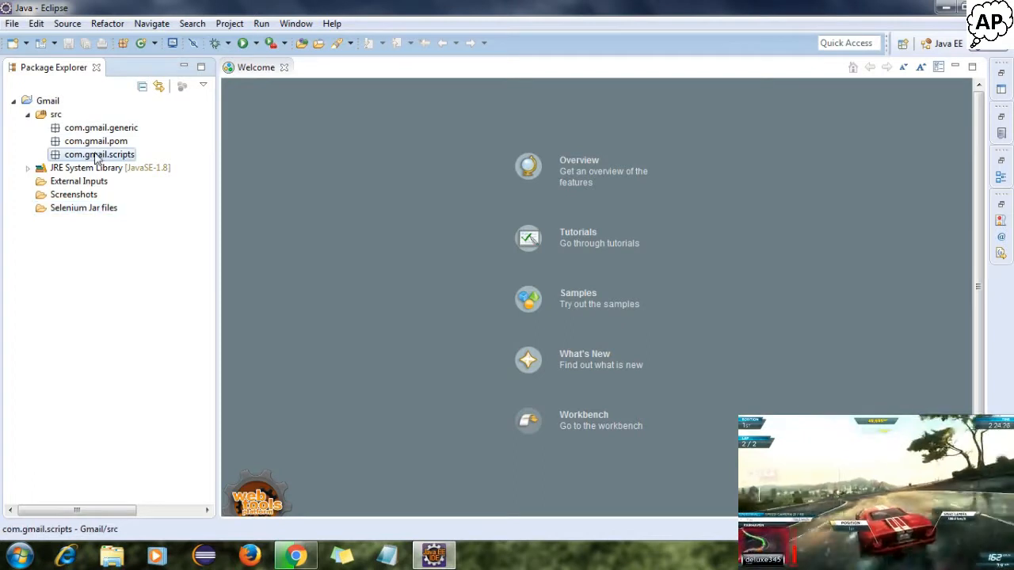
click(28, 114)
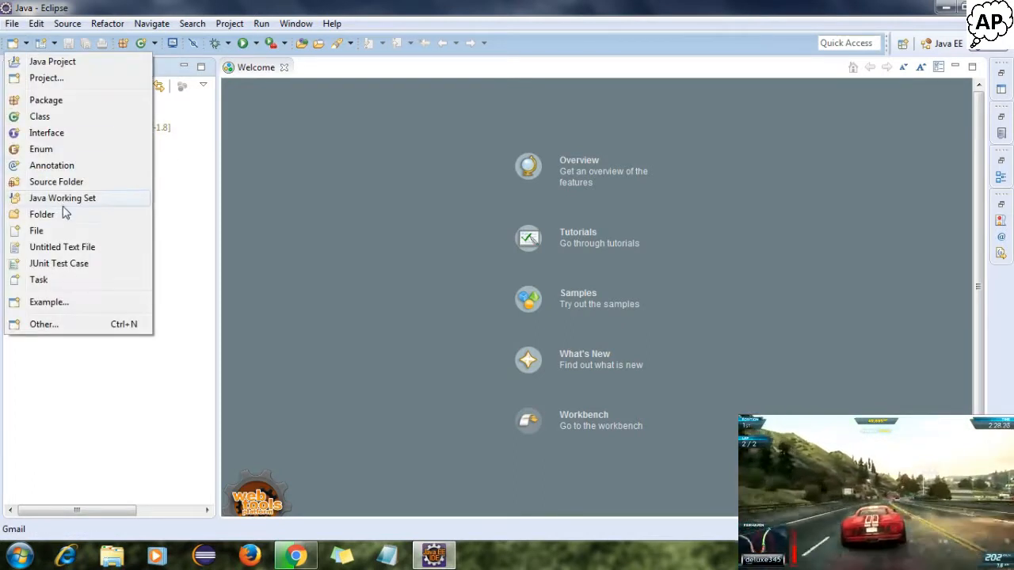
- Create an AutoIT scripts folder in the Gmail project
click(41, 214)
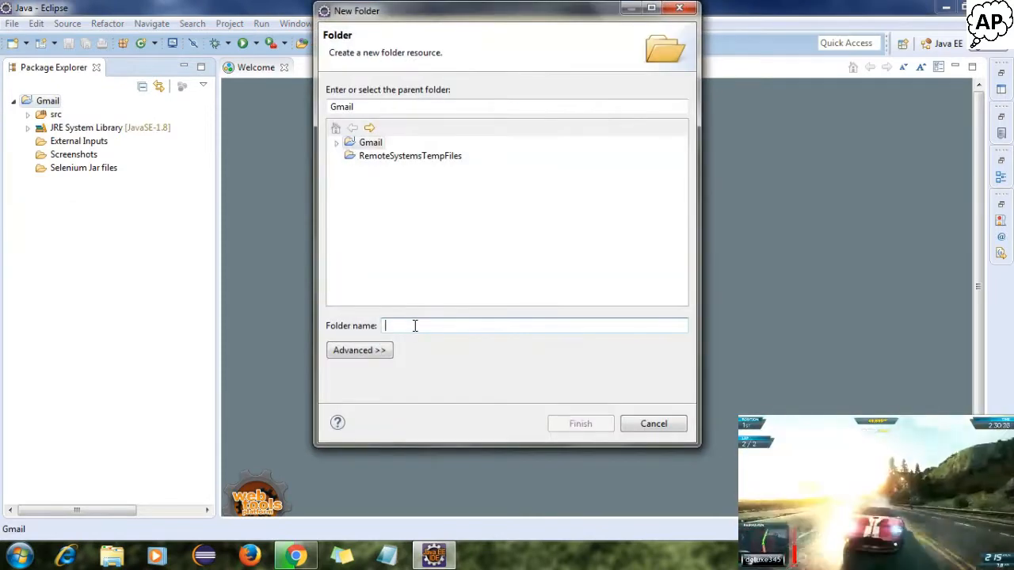
text(AutoIT scripts)
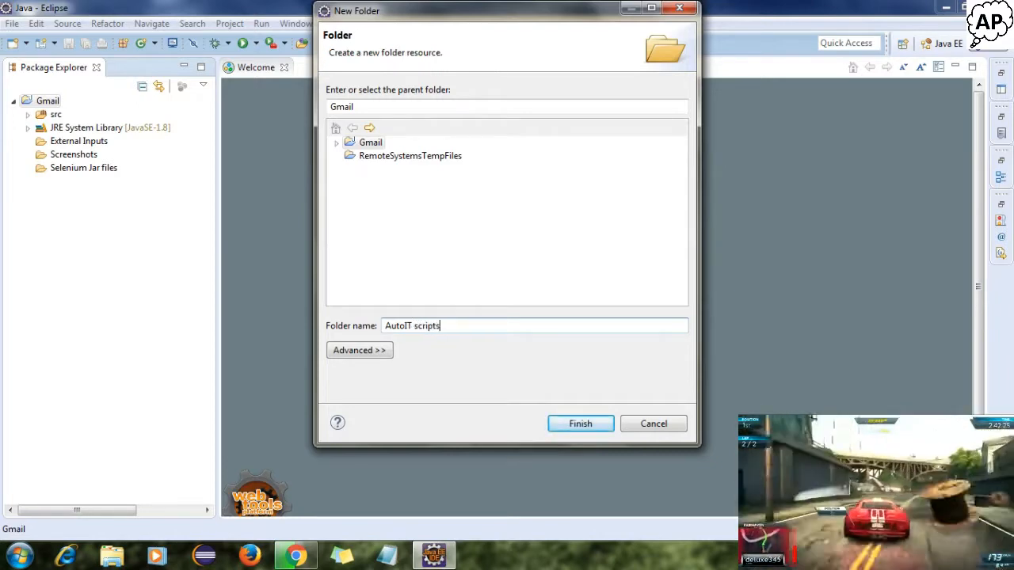
click(580, 423)
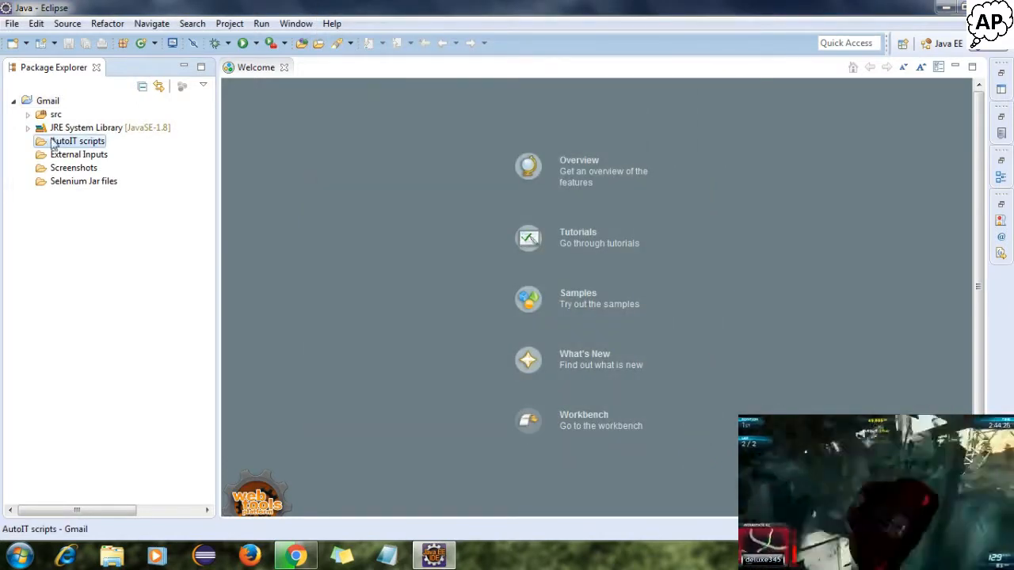
click(29, 114)
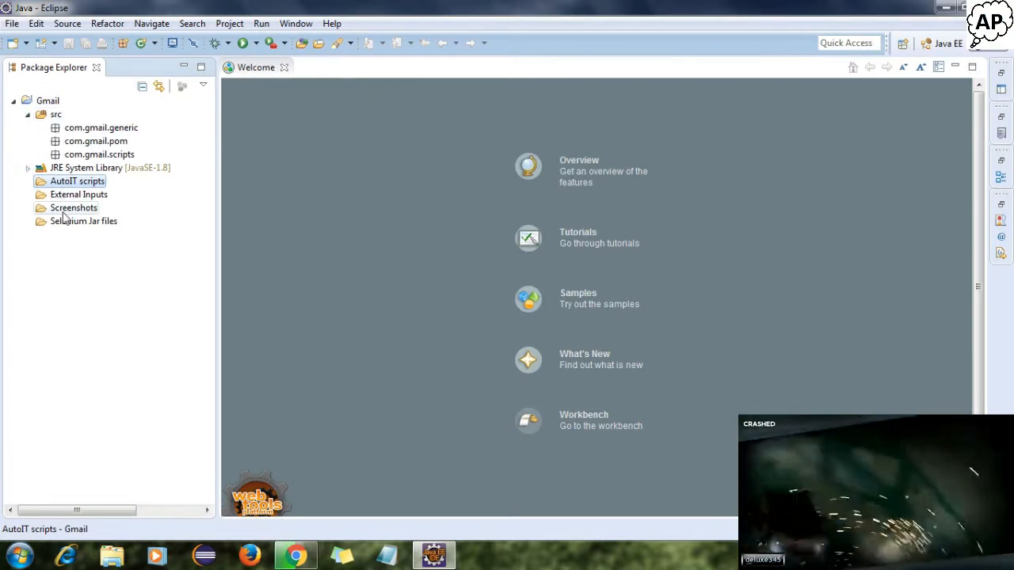
- Copy the selenium-java 2.53.0 jars from Explorer into the Selenium Jar files folder
click(82, 222)
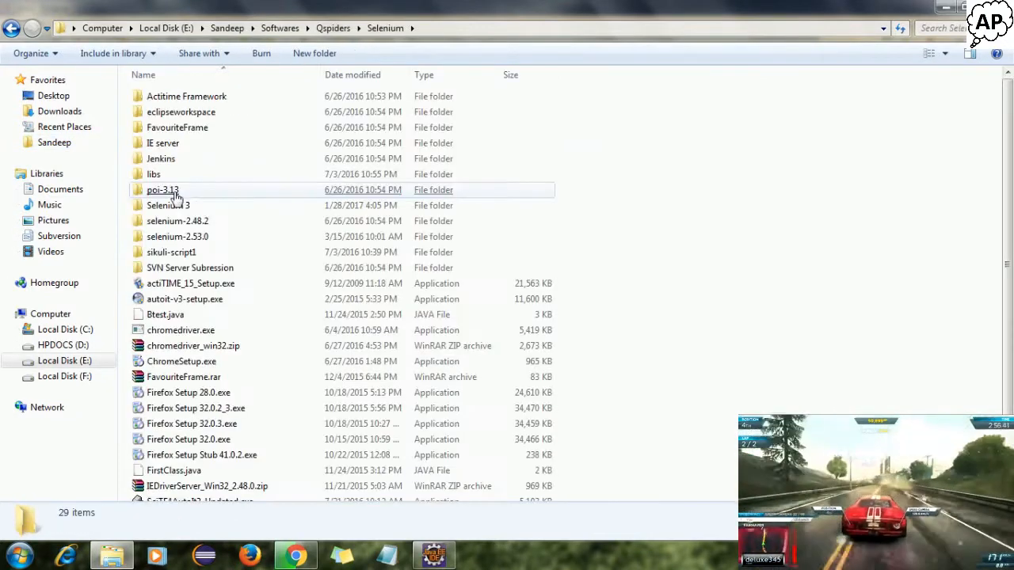
double_click(178, 236)
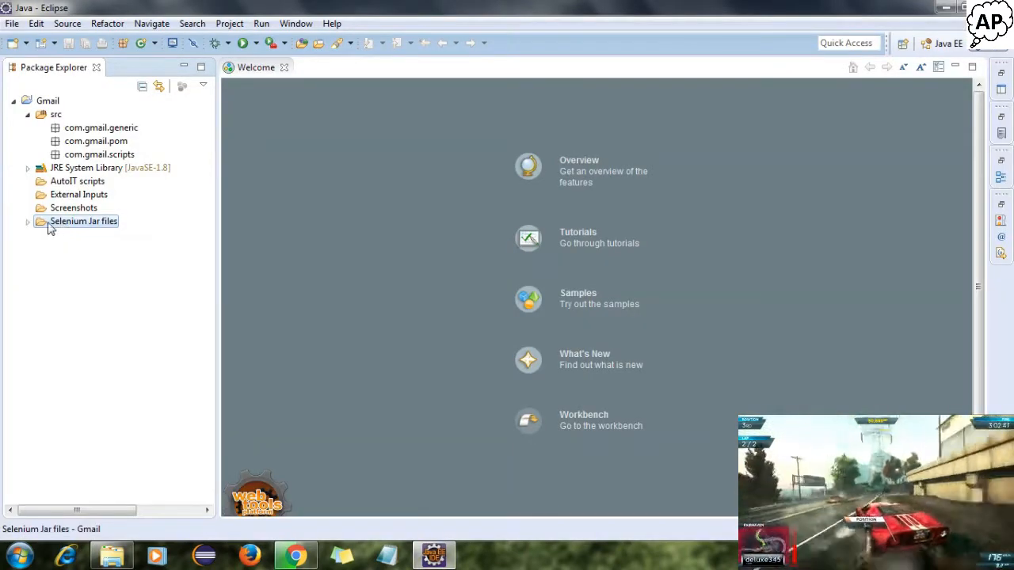
click(28, 222)
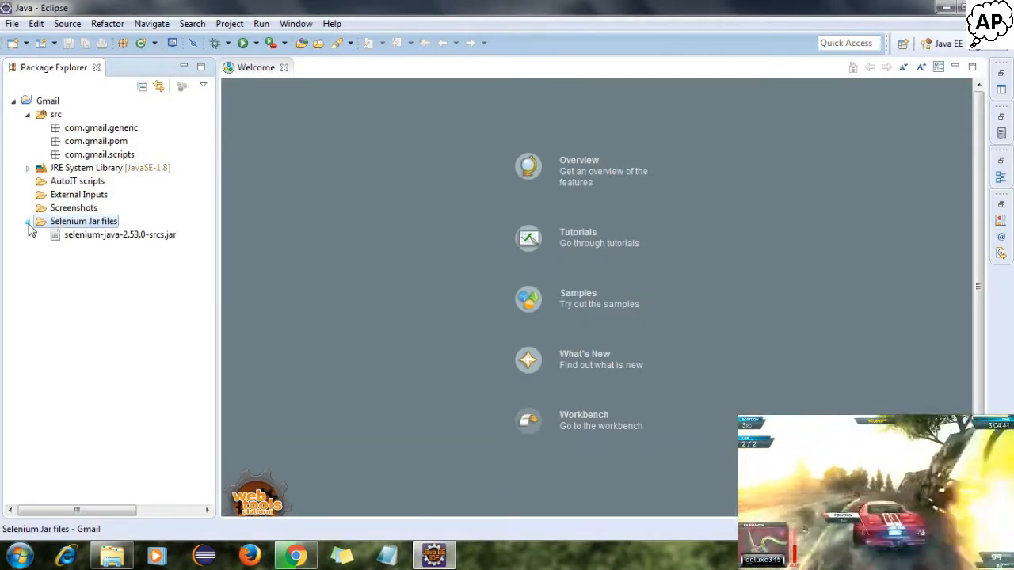
right_click(82, 222)
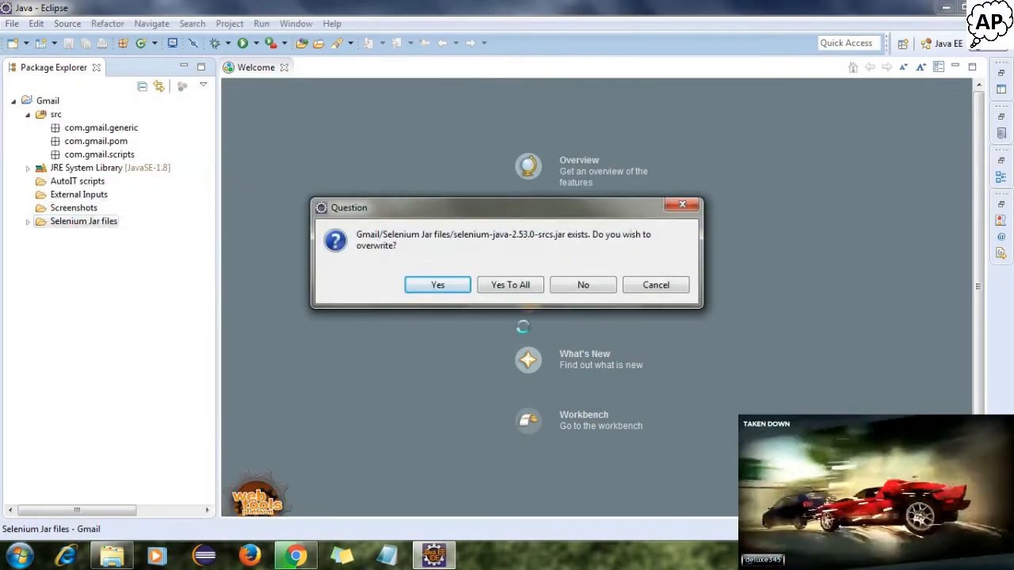
click(438, 285)
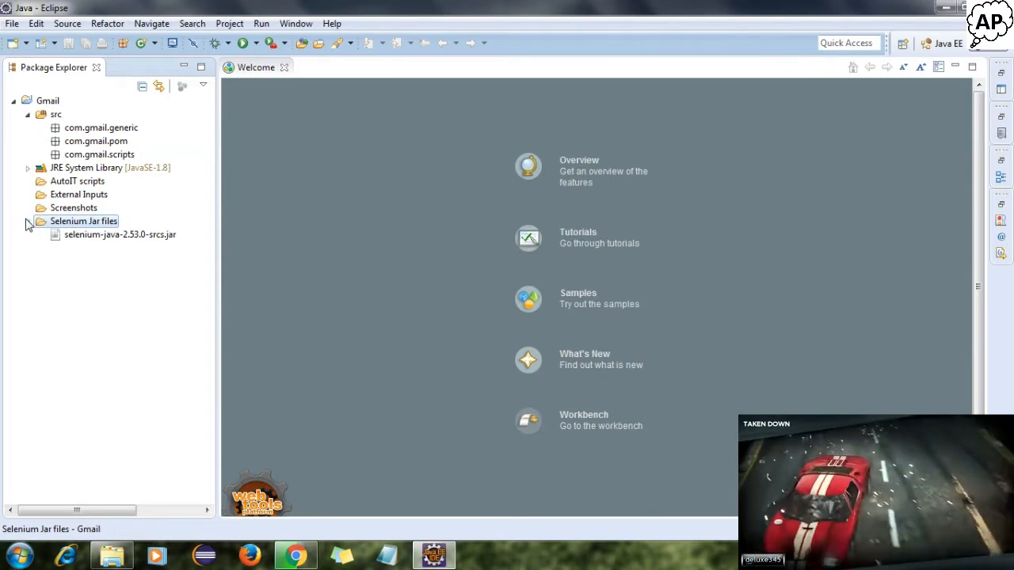
click(27, 222)
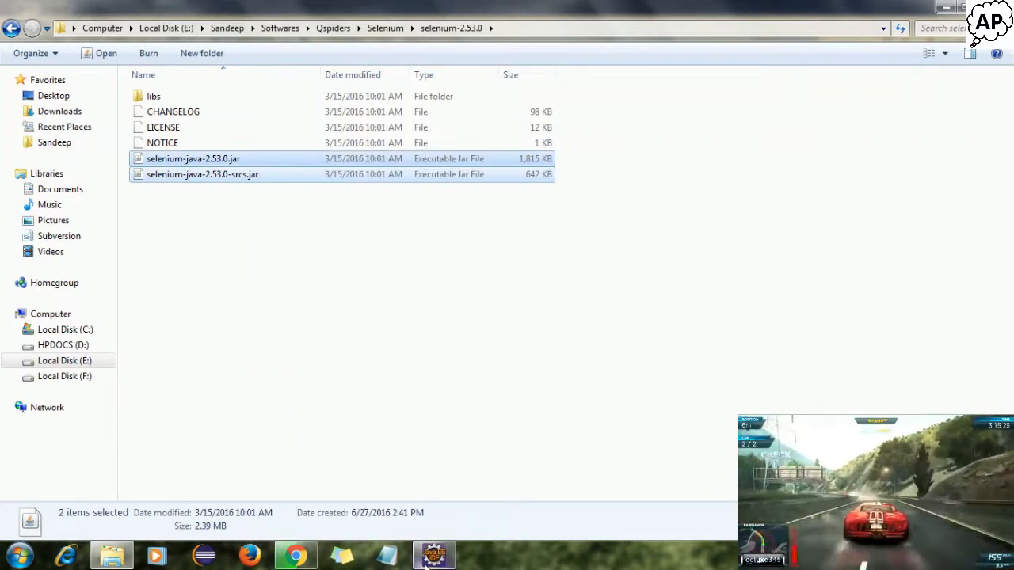
click(434, 555)
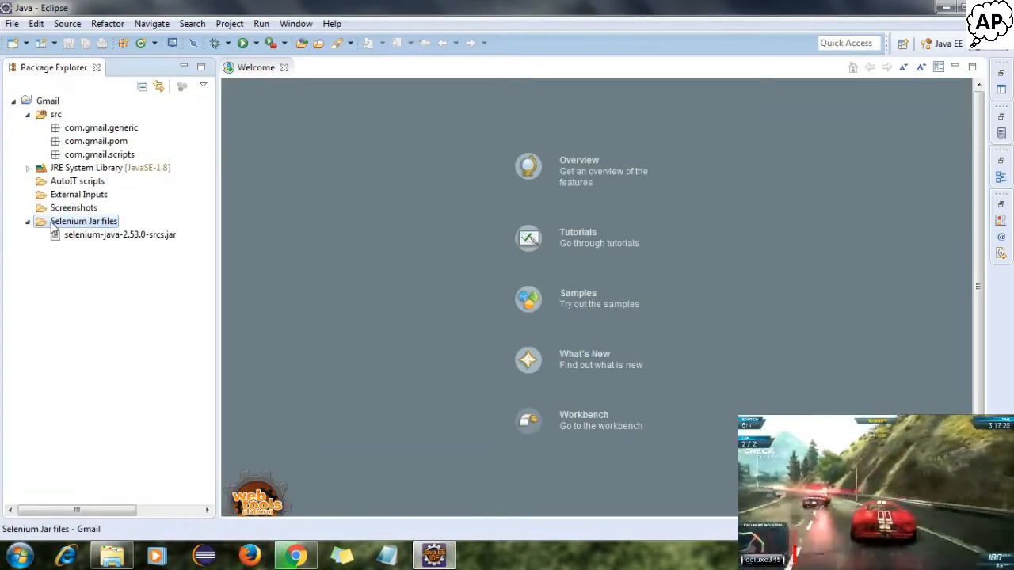
right_click(83, 221)
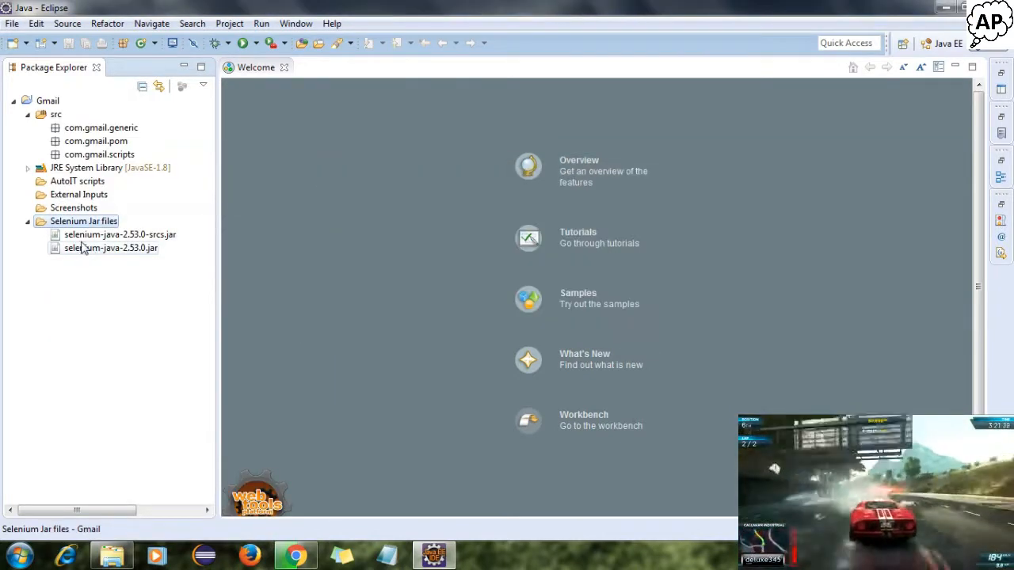
- Copy the Selenium library jars from Explorer into the Selenium Jar files folder
click(27, 222)
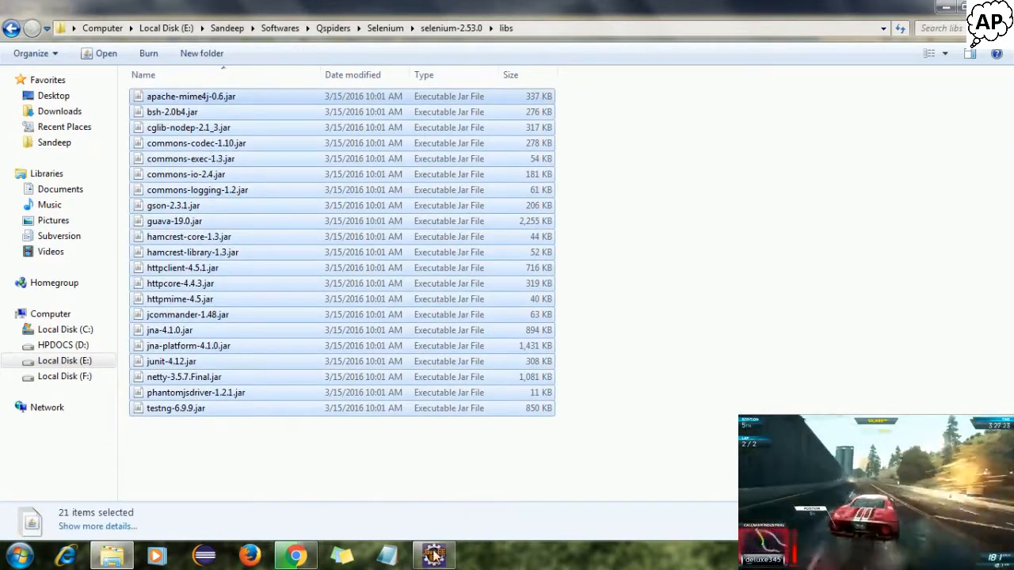
click(434, 555)
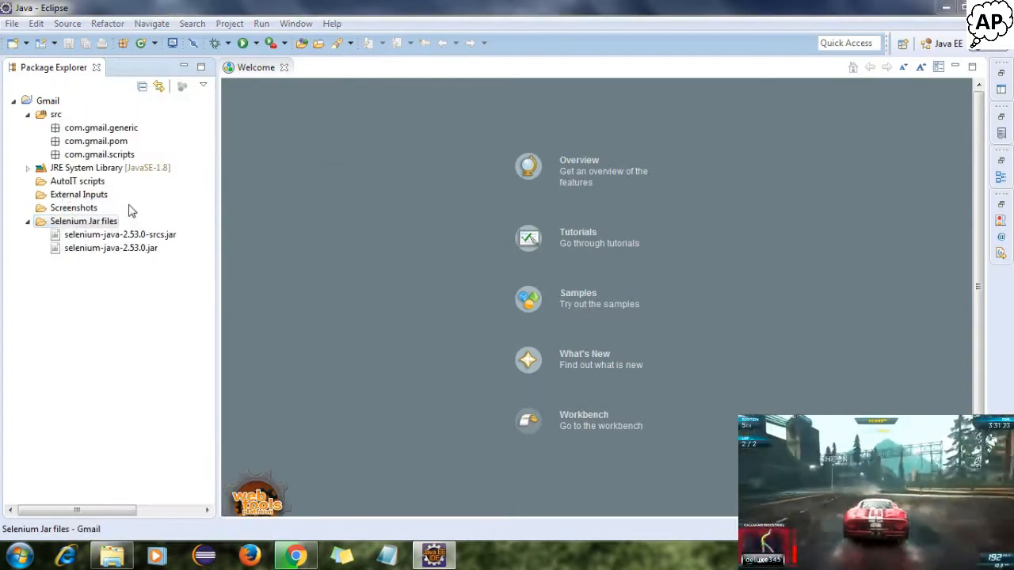
click(27, 222)
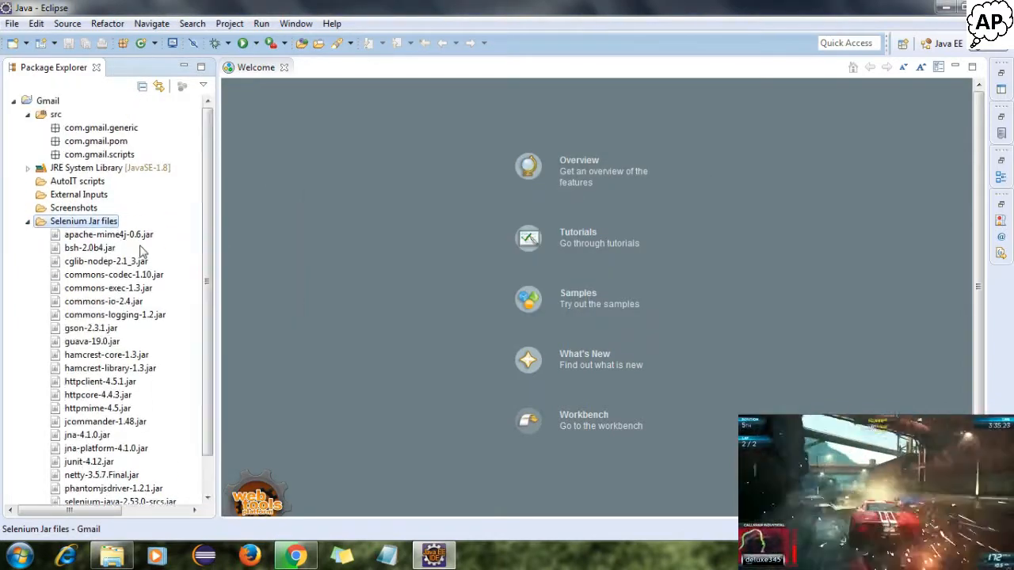
click(27, 222)
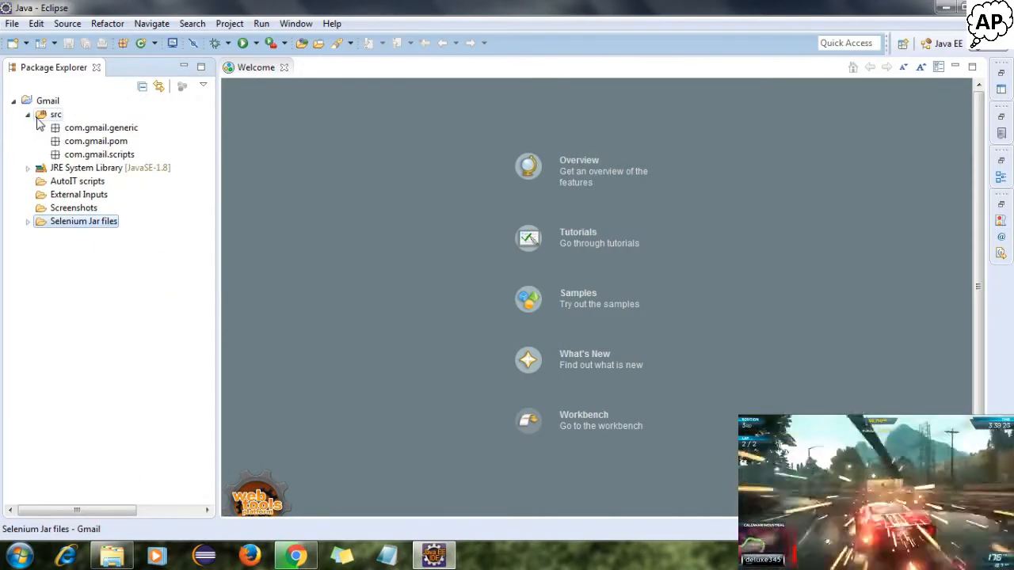
- Review Gmail's Java Build Path libraries list via project Properties
click(48, 101)
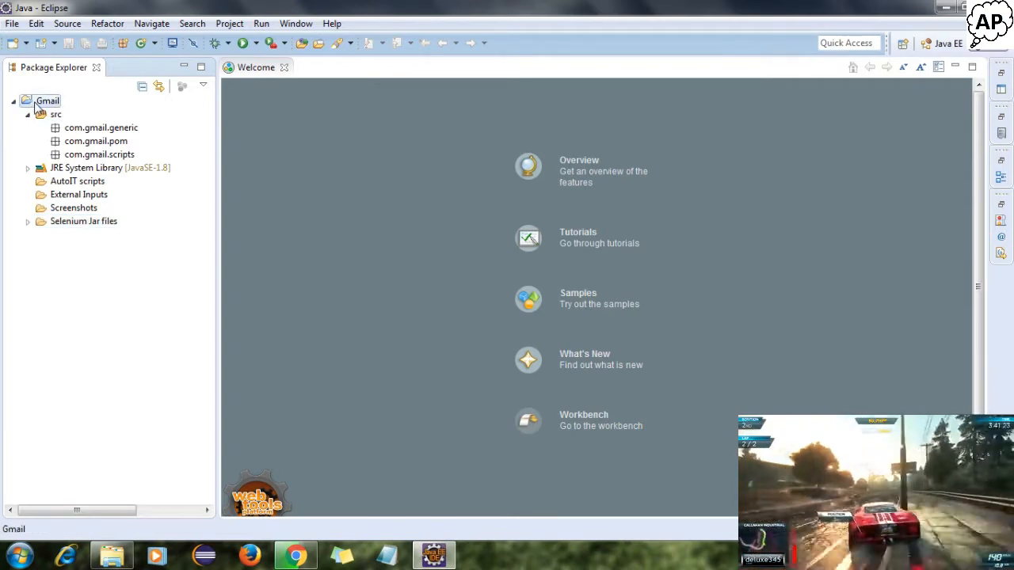
right_click(47, 102)
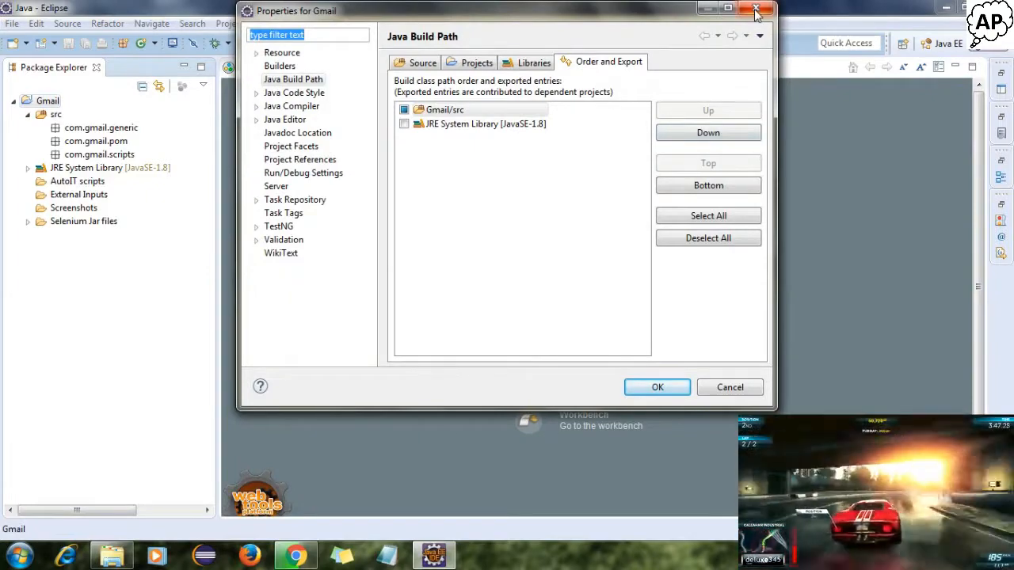
click(533, 63)
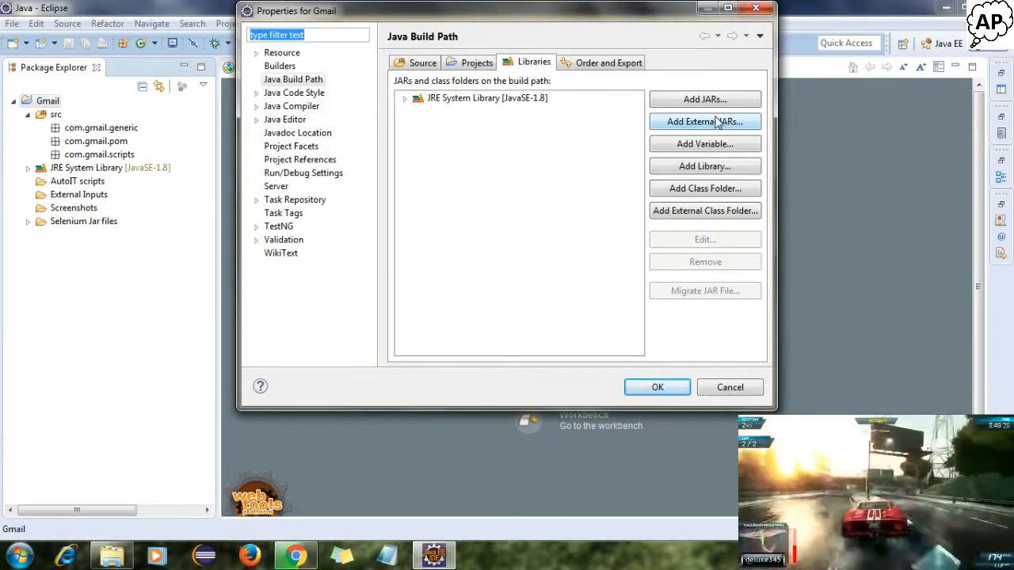
click(703, 120)
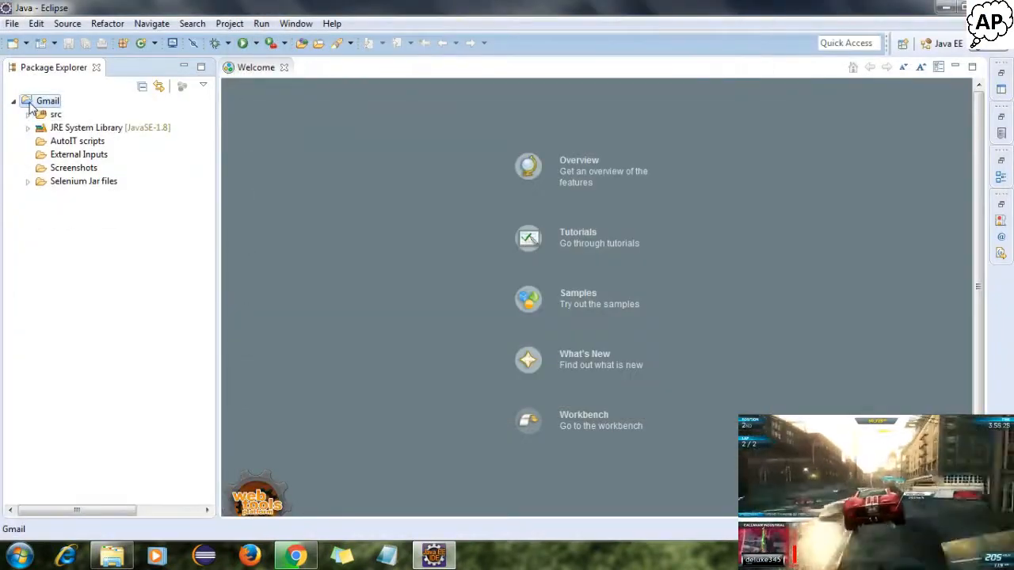
- Add the TestNG library to the Gmail project's build path
right_click(48, 102)
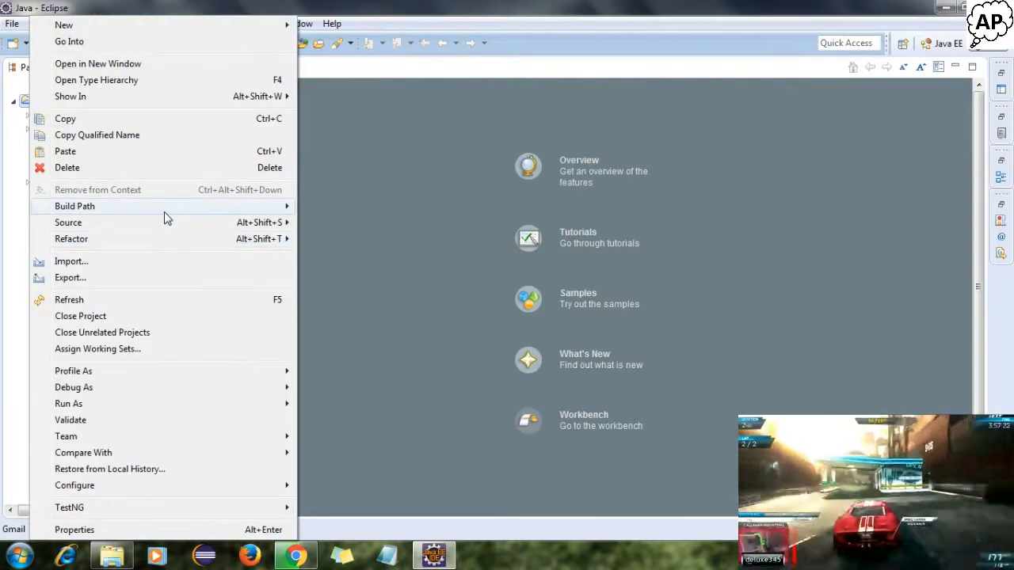
click(75, 206)
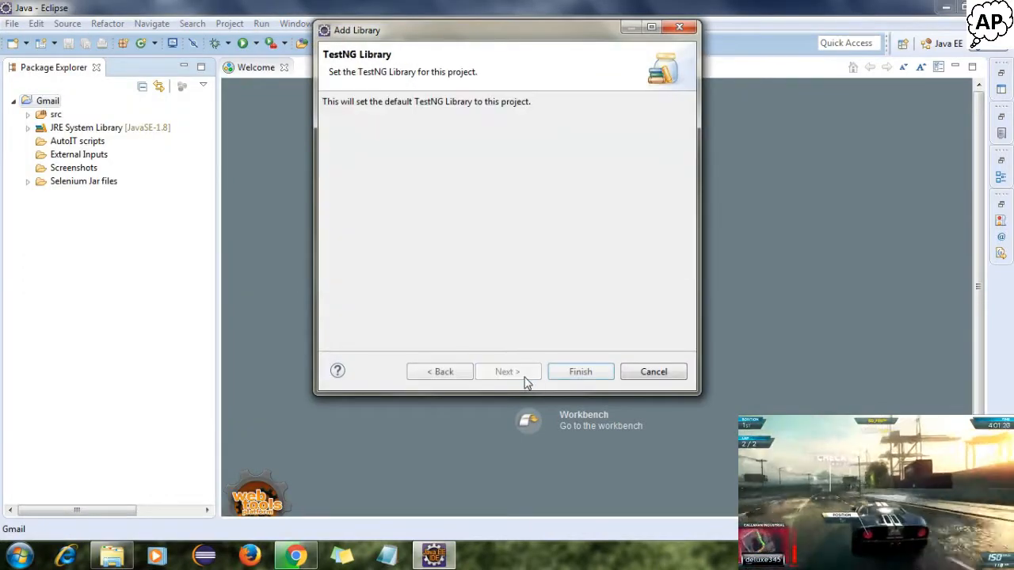
click(580, 370)
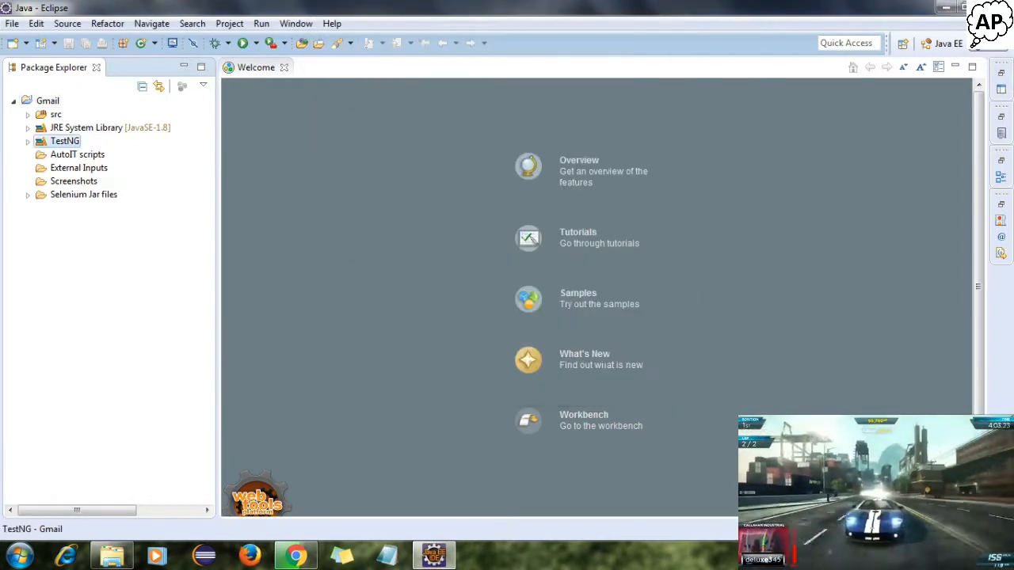
click(28, 141)
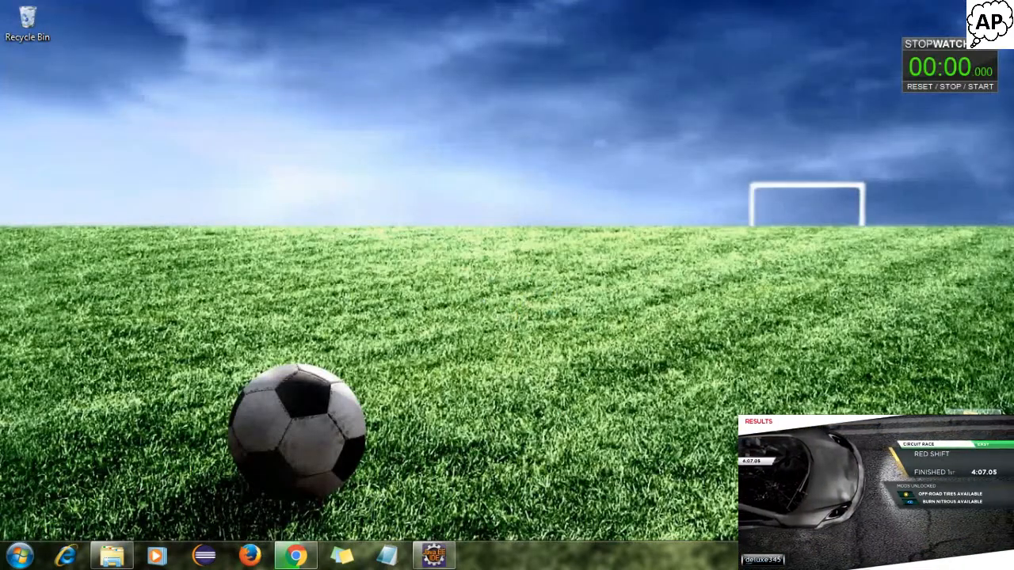
- Copy Click Here.exe from the BackUp folder into the AutoIT scripts folder
click(111, 554)
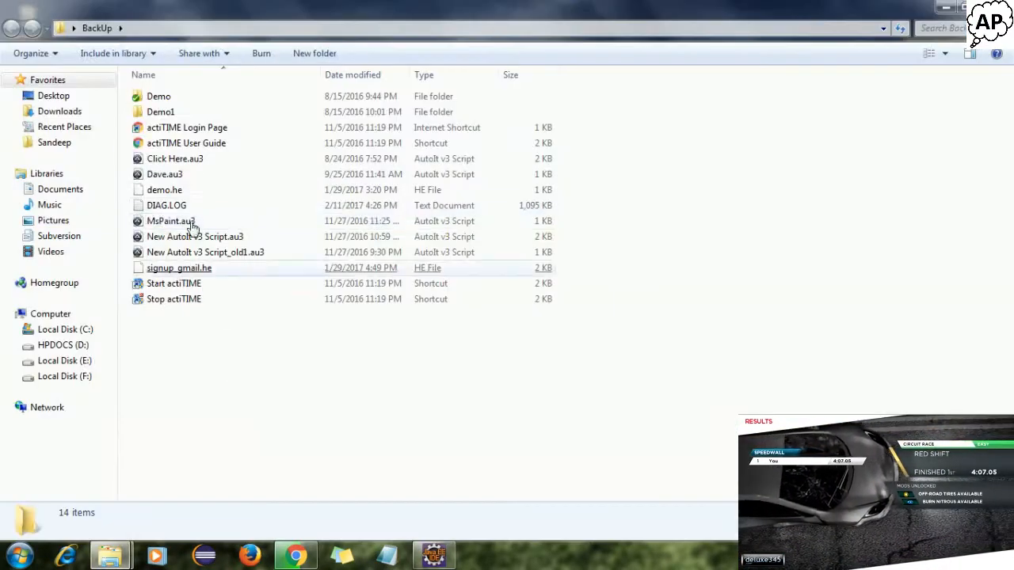
right_click(174, 158)
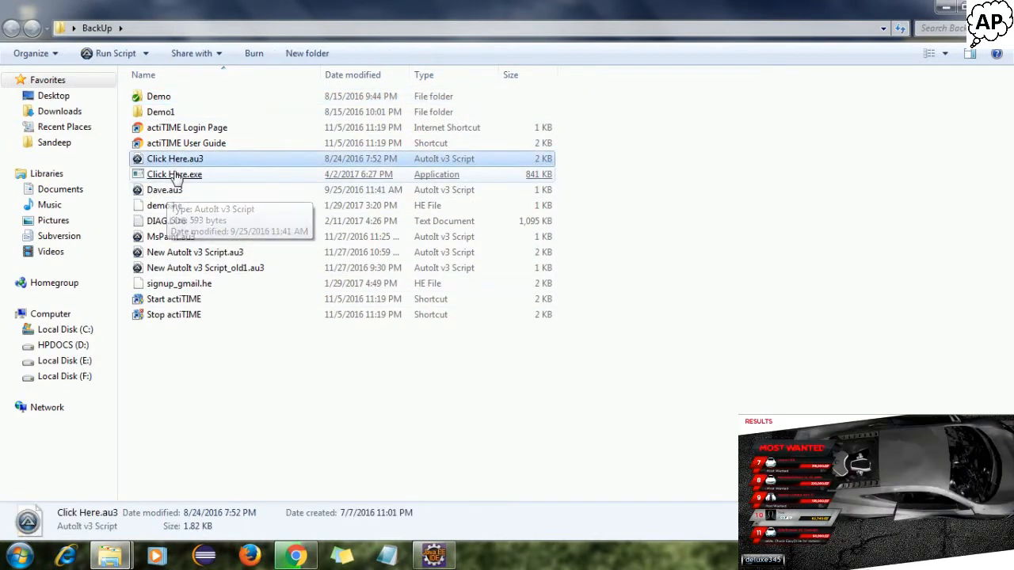
click(174, 174)
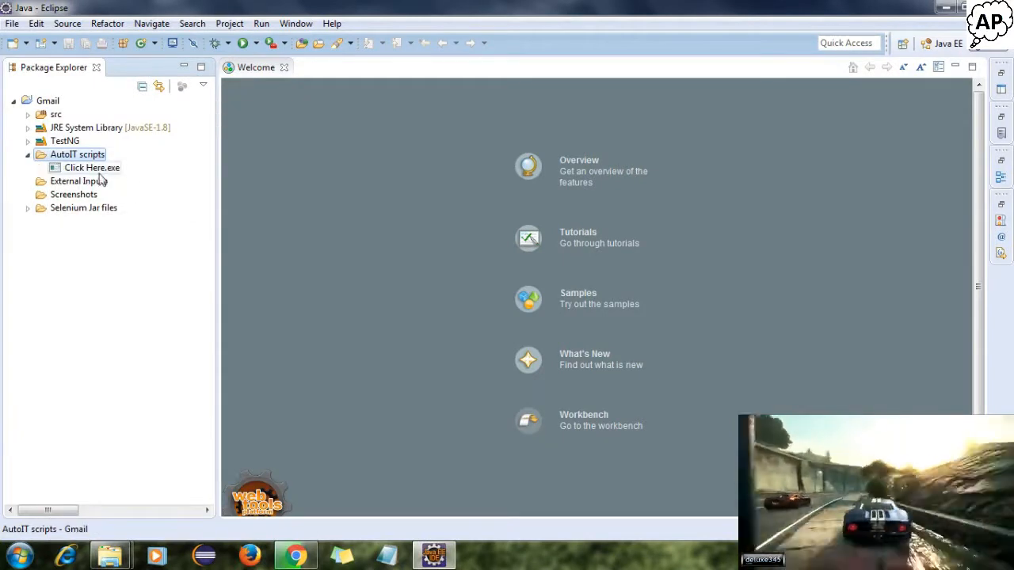
- Tidy the project tree, expand src and select the com.gmail.scripts package
click(28, 153)
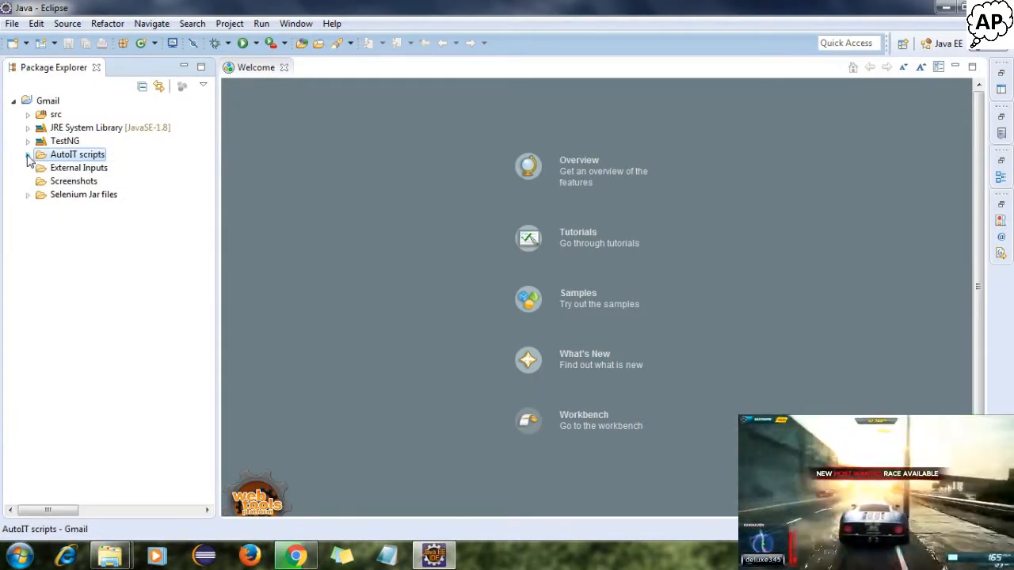
click(73, 180)
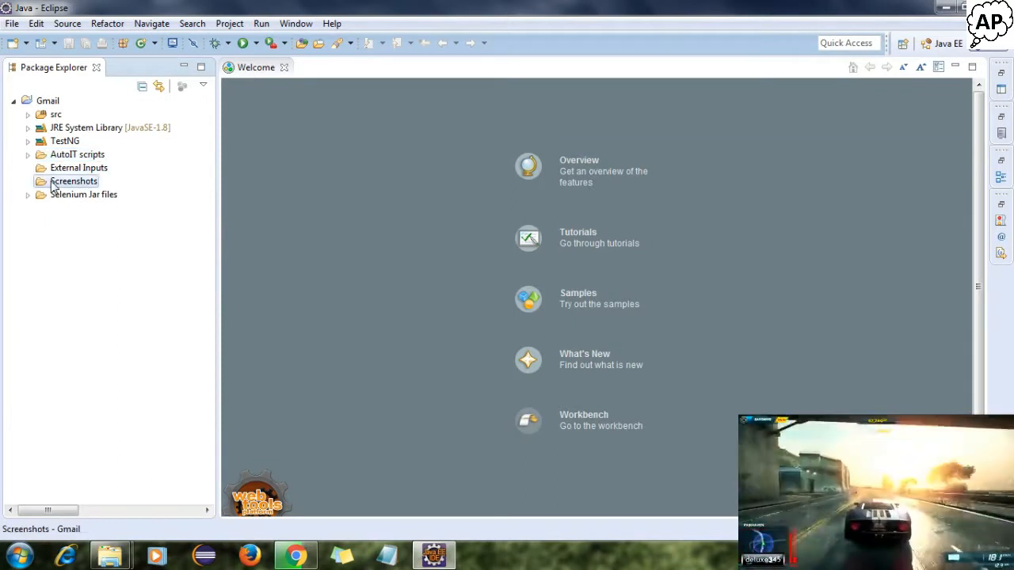
click(29, 115)
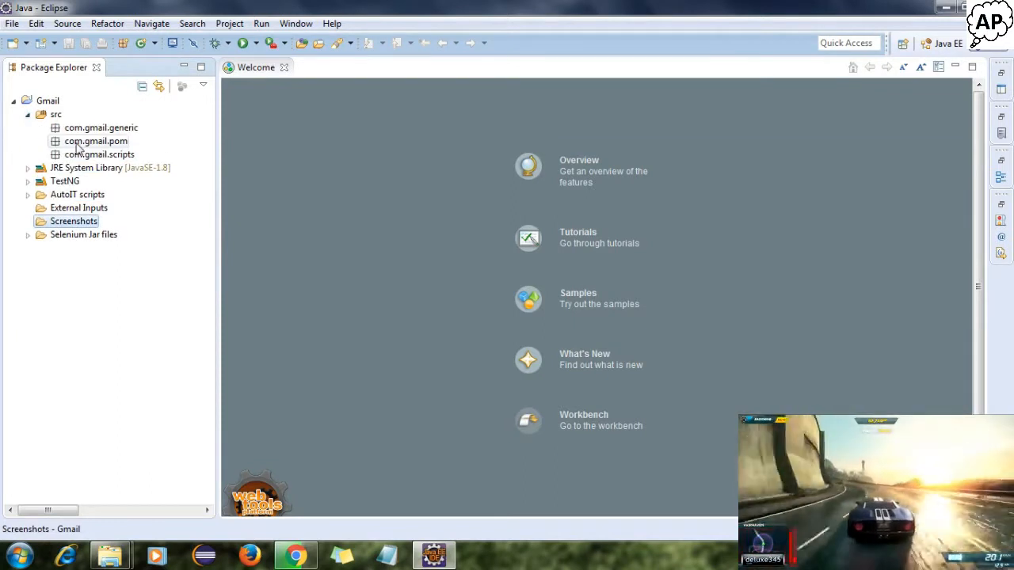
click(29, 114)
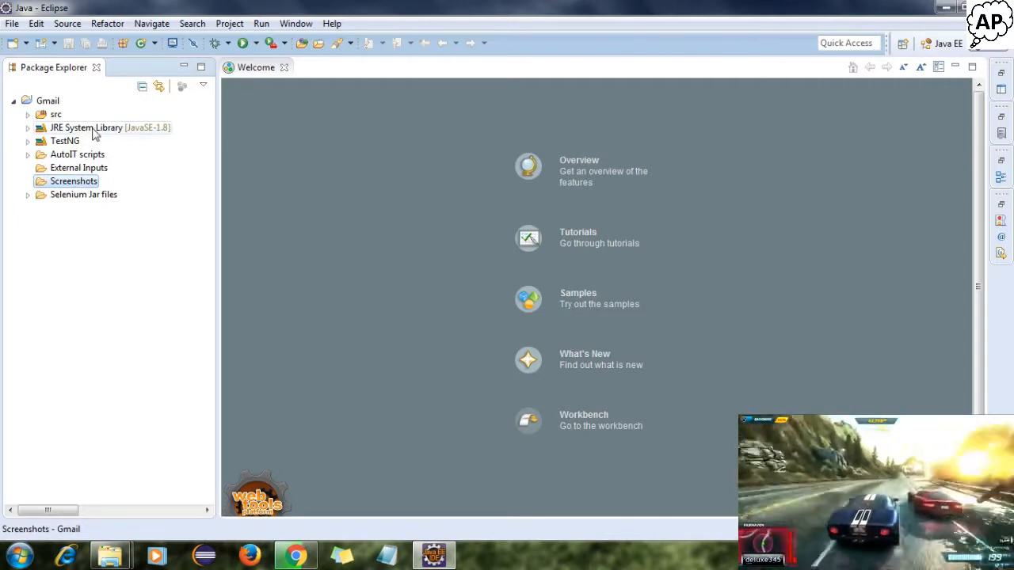
click(28, 114)
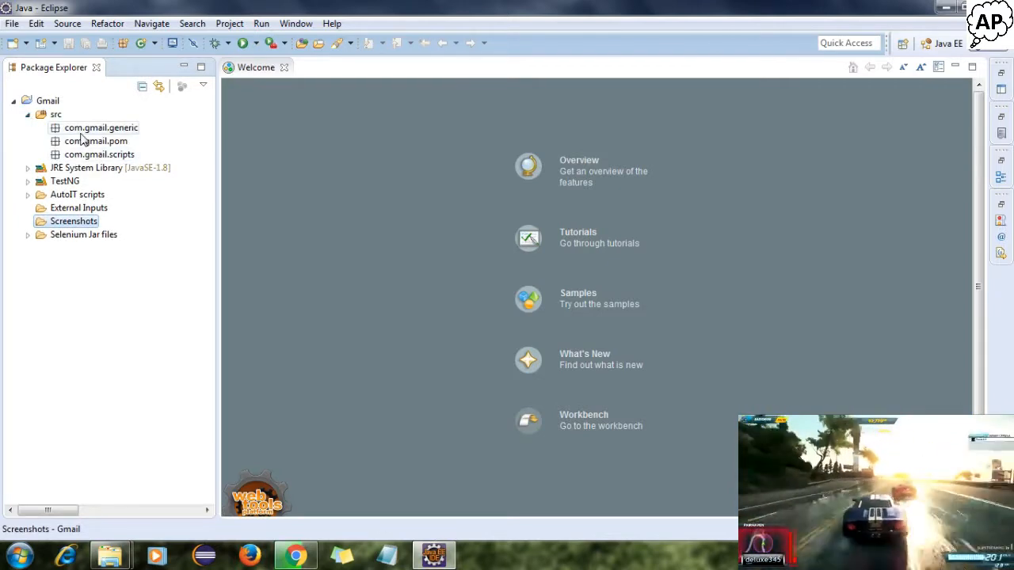
click(98, 154)
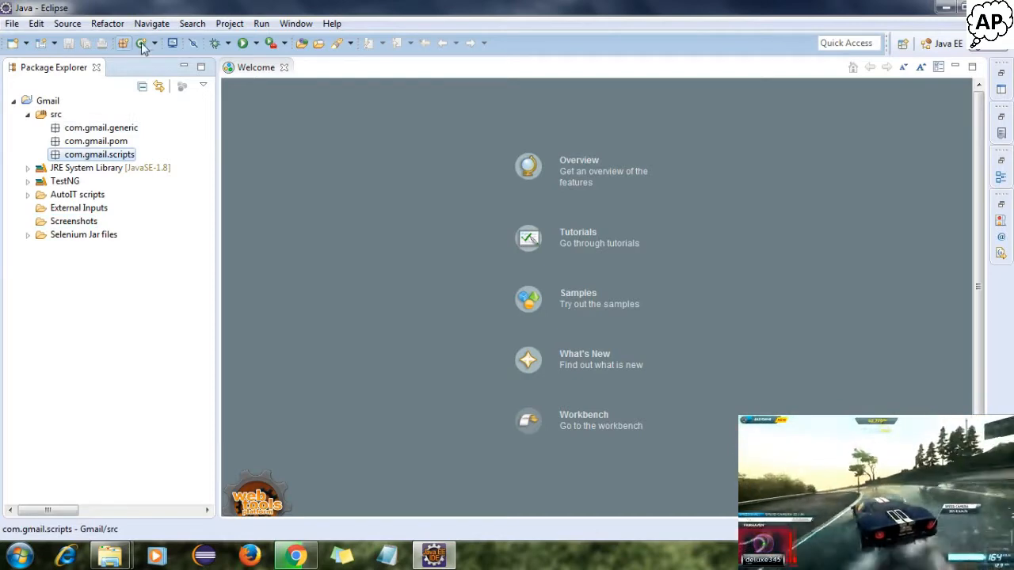
- Create the Java class PreScripts in package com.gmail.scripts via the New Class wizard
click(142, 42)
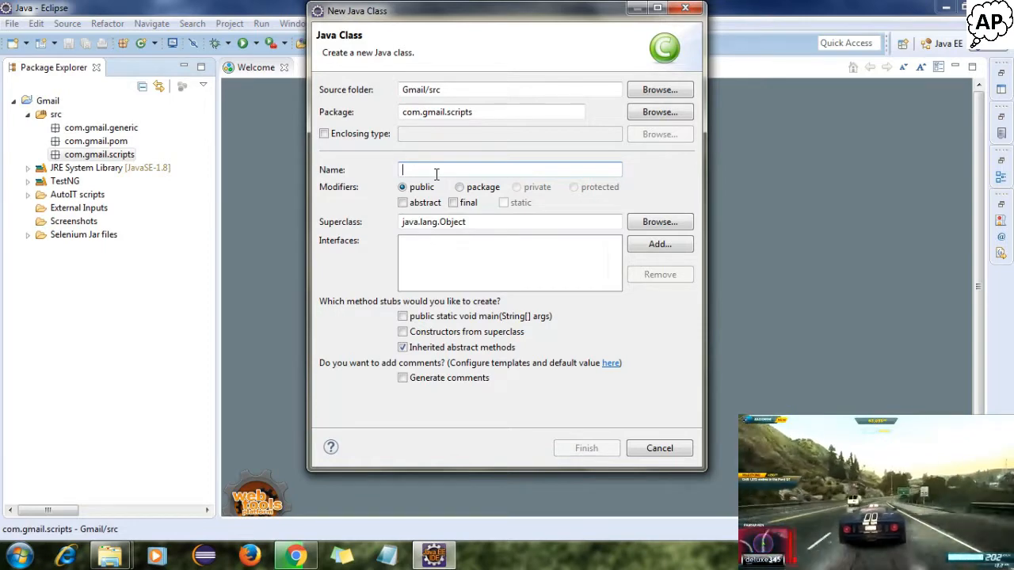
text(PreScrip)
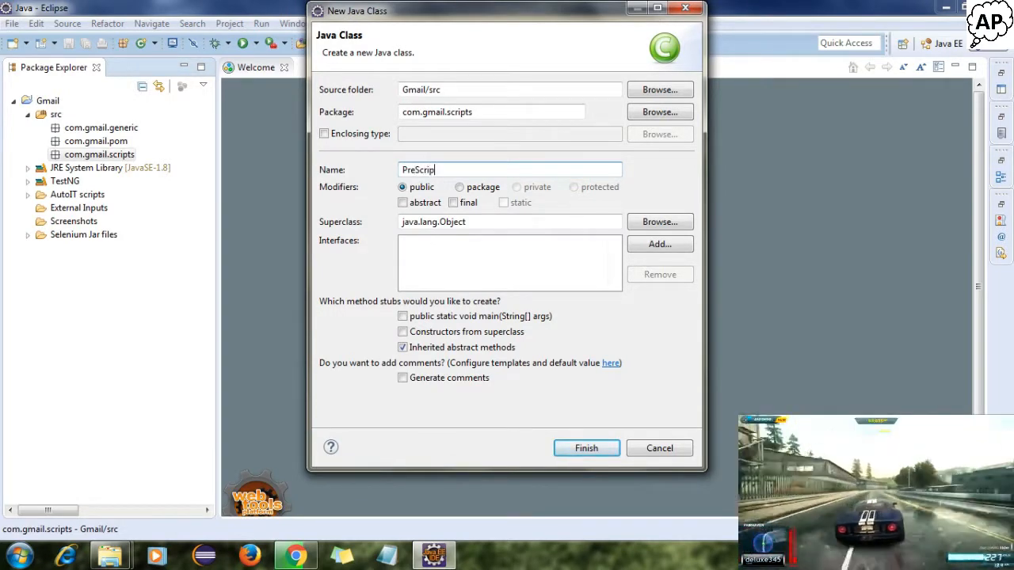
text(s)
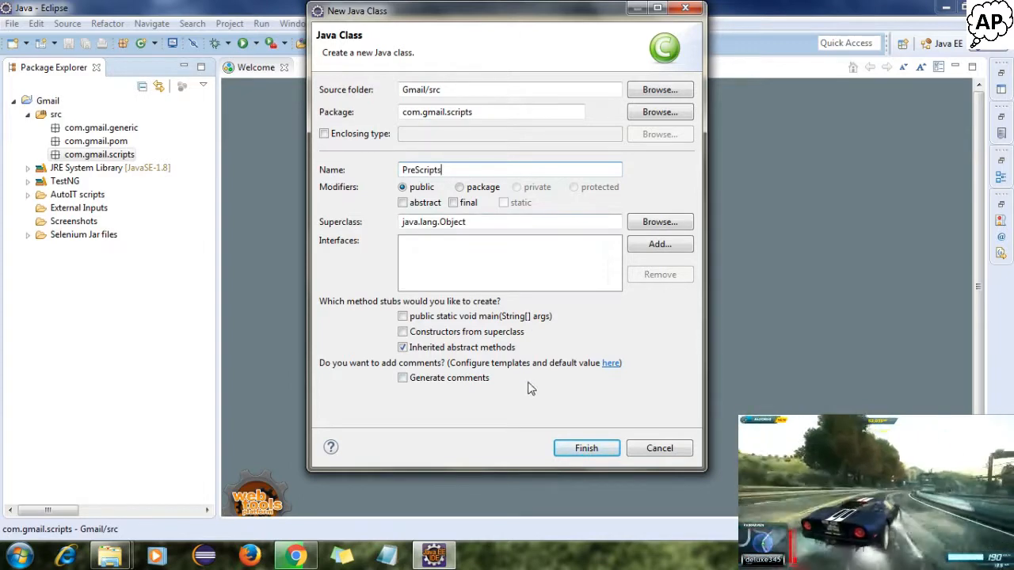
click(586, 447)
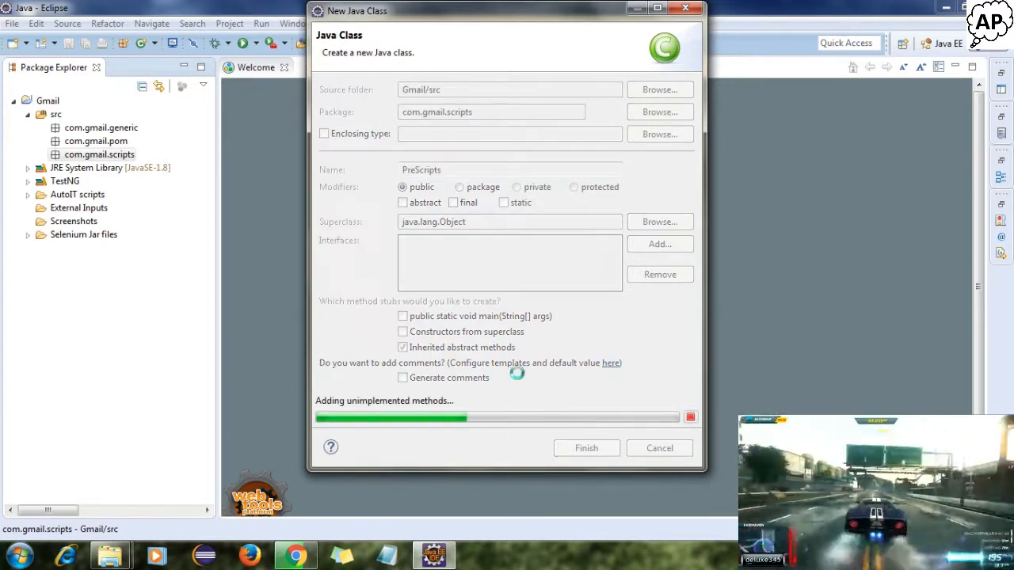
click(586, 447)
text(@)
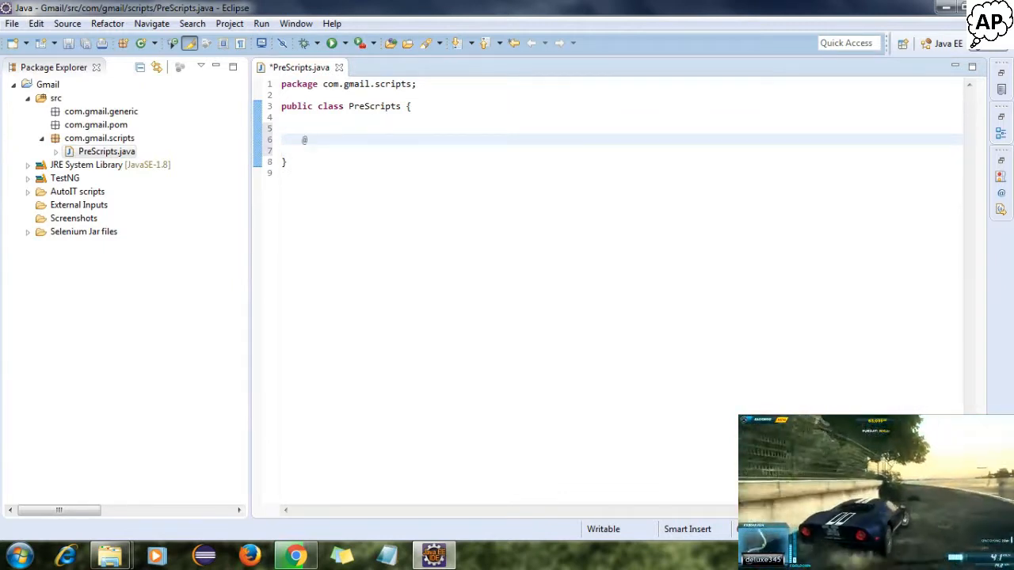
text(Tes)
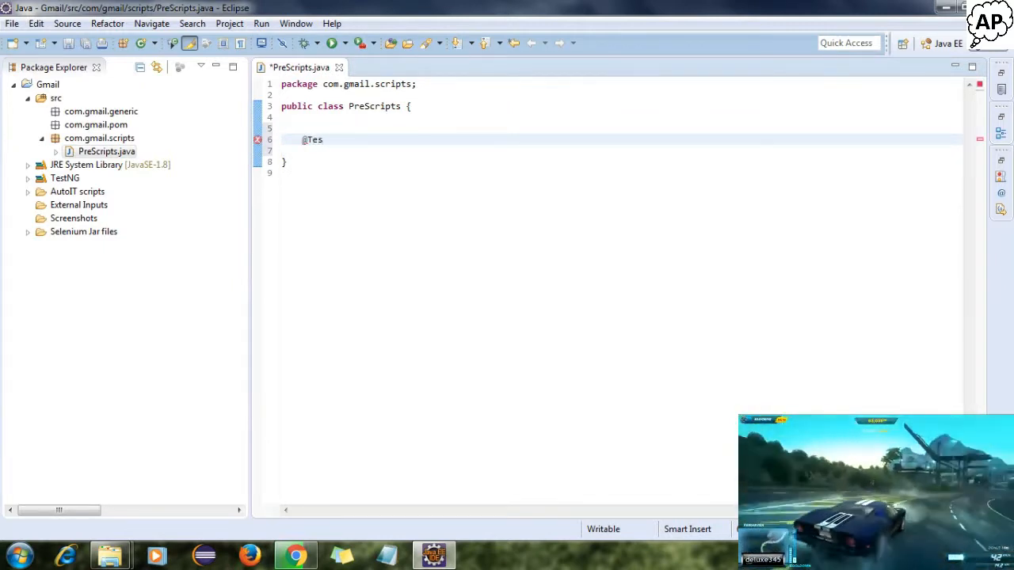
text(t)
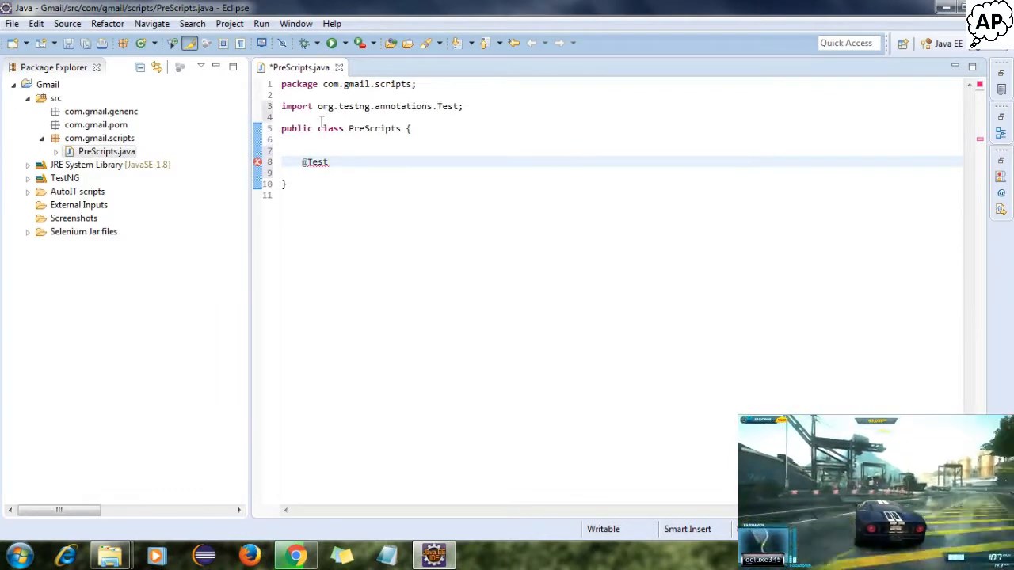
text(publ)
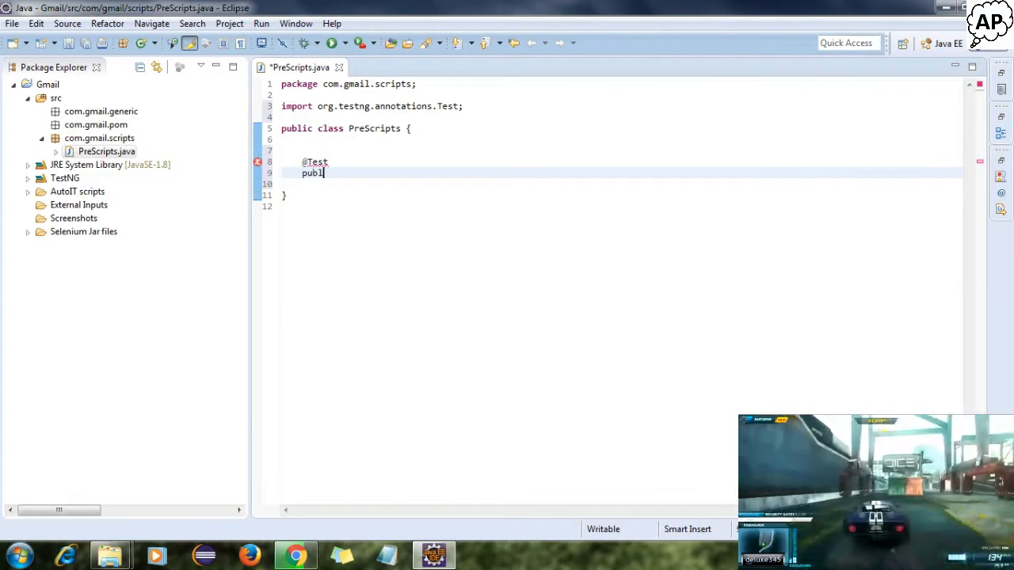
text(ic)
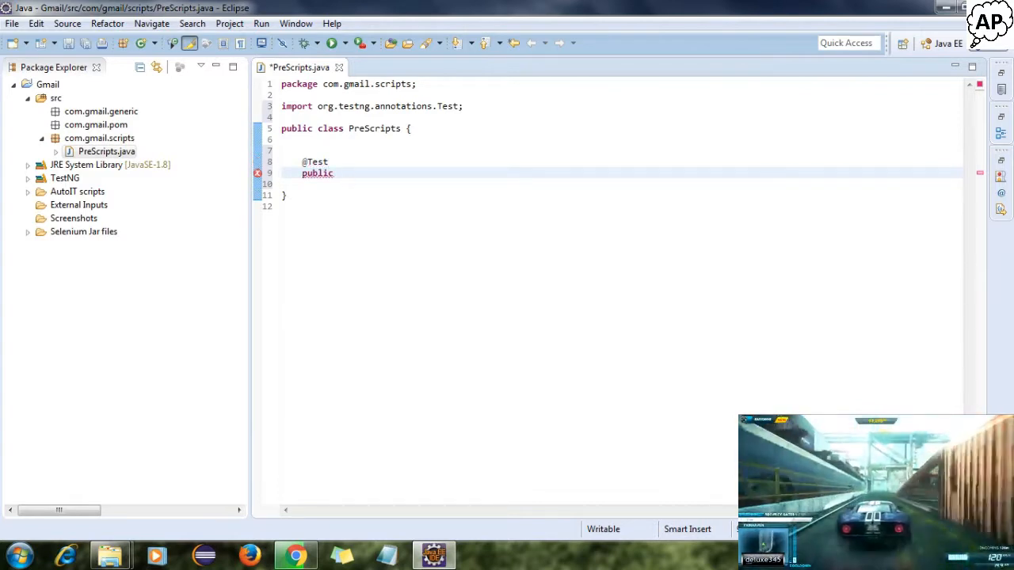
text(void)
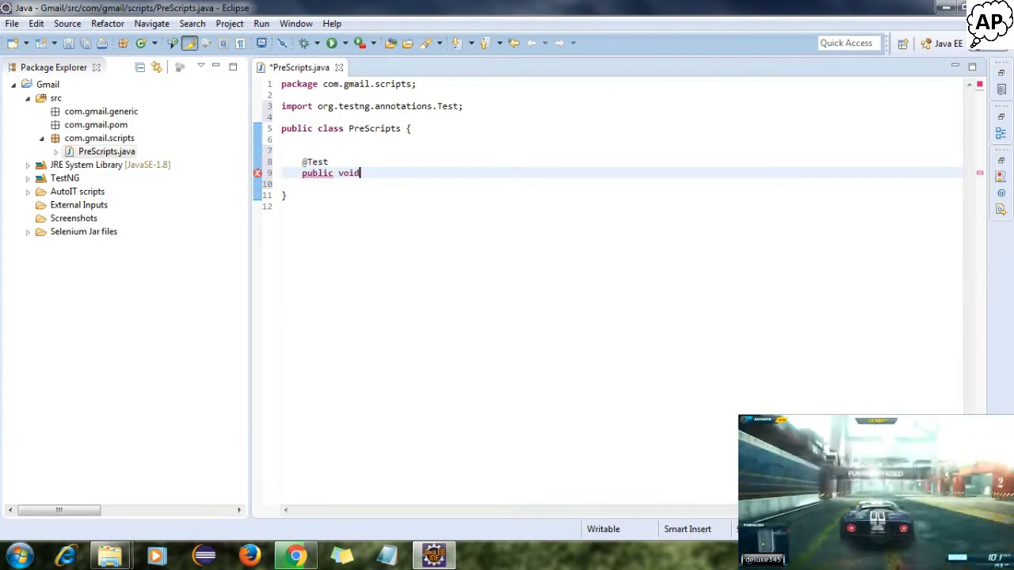
text(main(){)
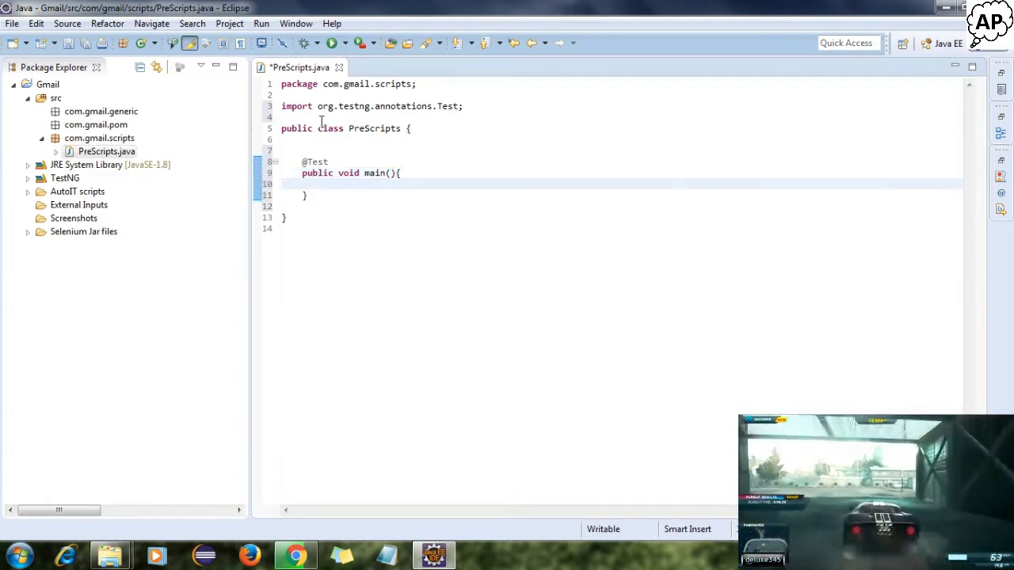
key(ctrl+s)
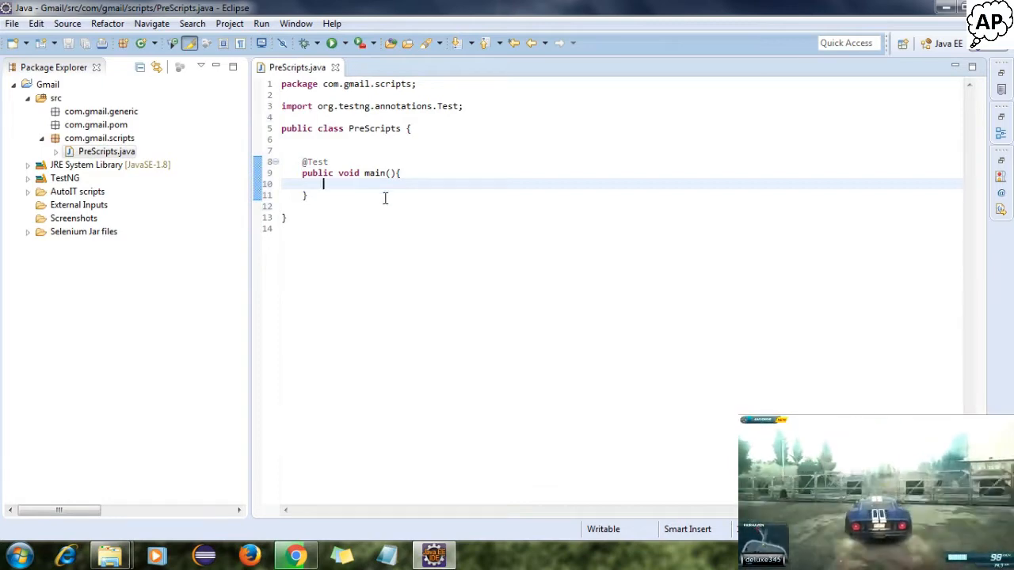
- Write the comment '// Start writing the code' inside the main method
text(//)
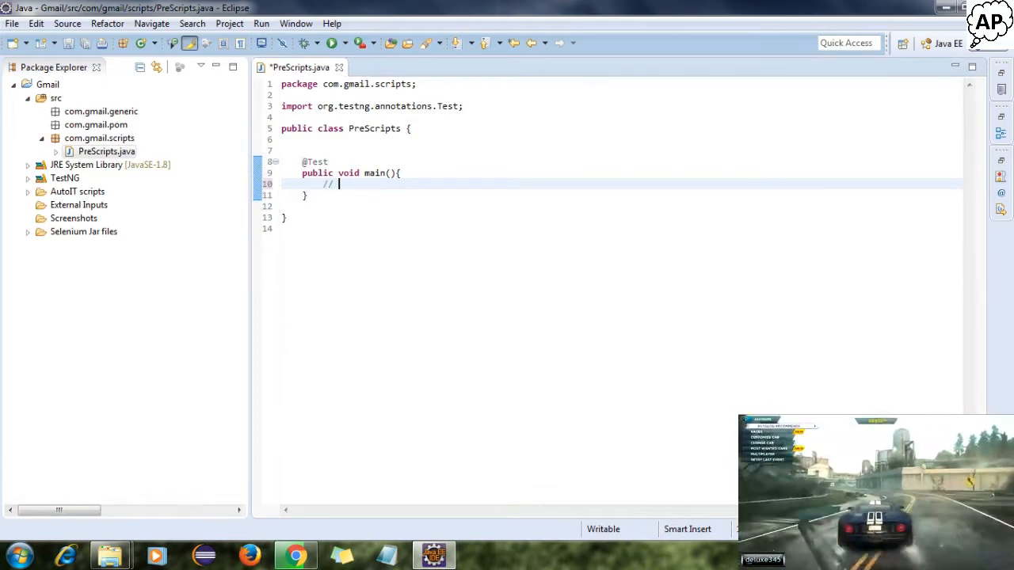
text(Start)
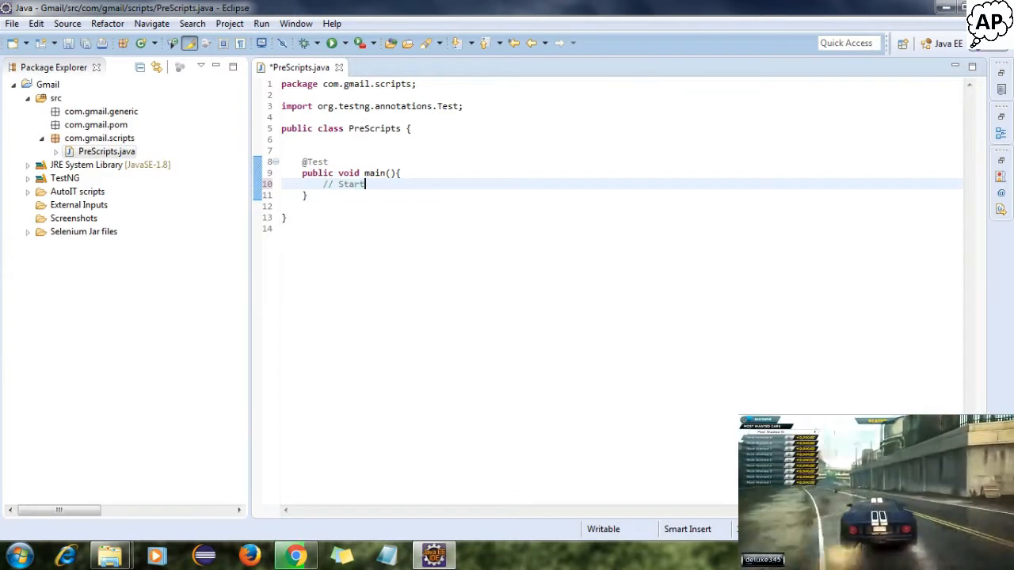
text(writing)
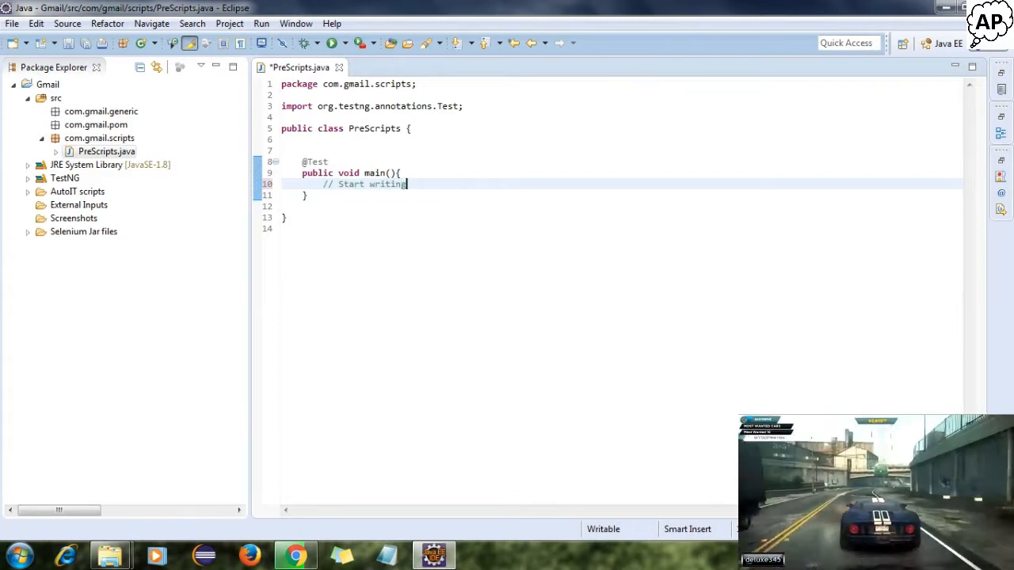
text(thecode)
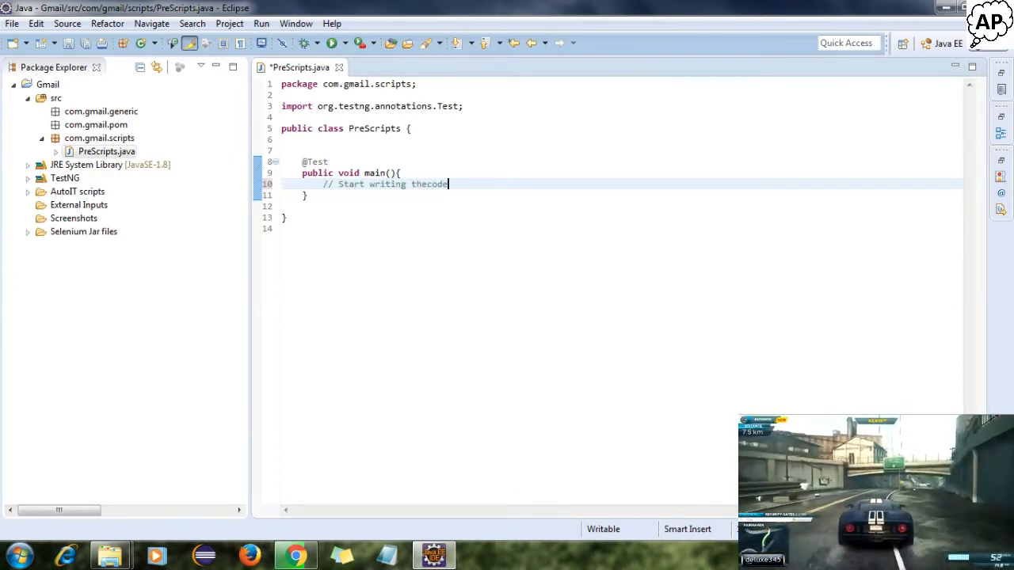